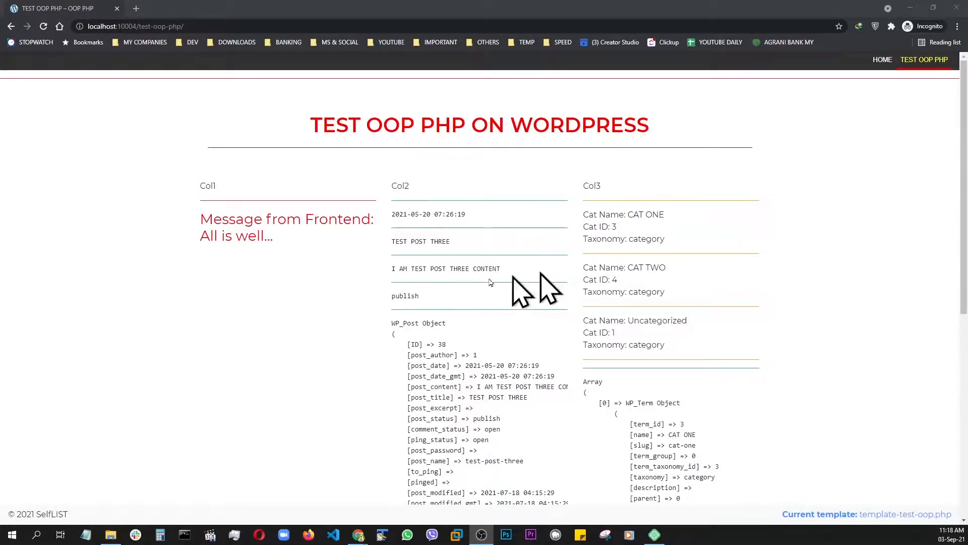
Open Test_Oop_Wp.php and then Utils.php from the theme's _classes folder
scroll("down", 3)
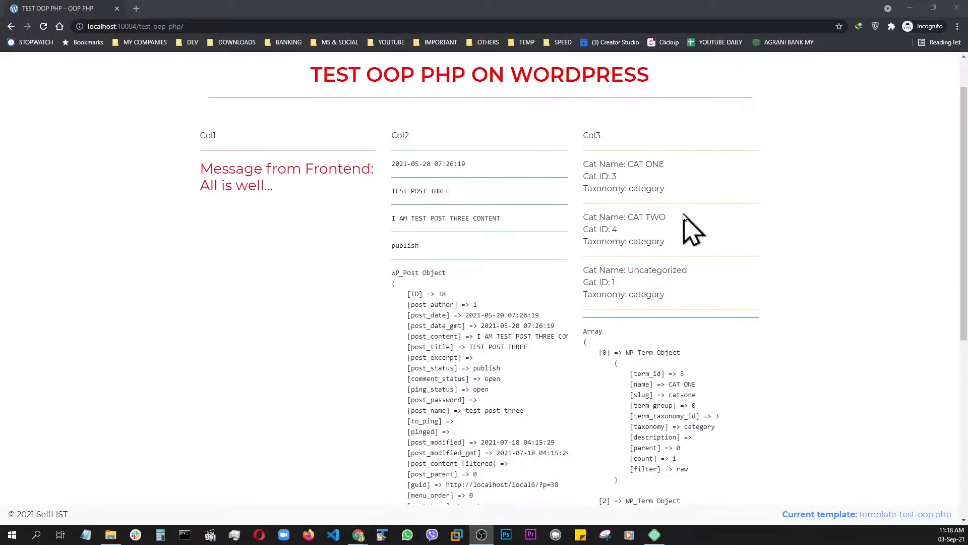
scroll("down", 3)
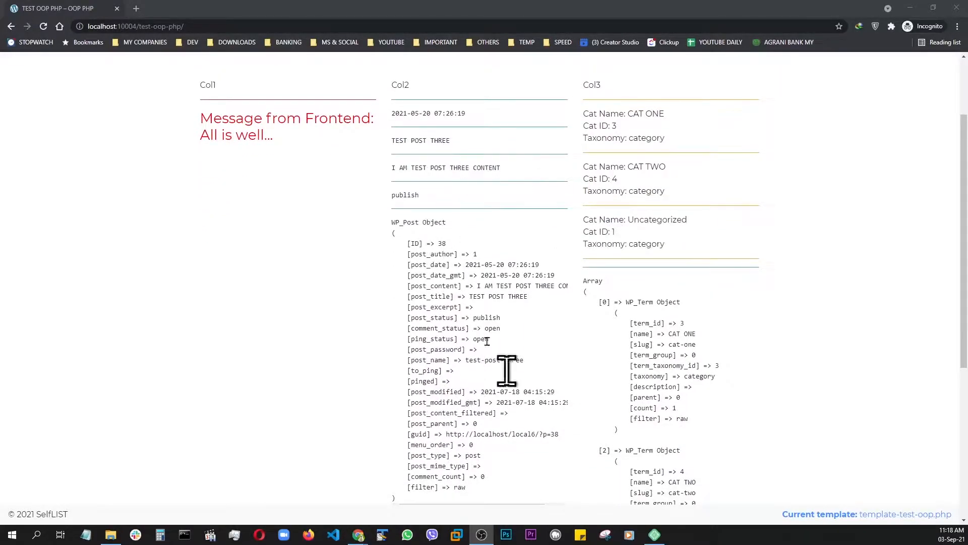
scroll("down", 3)
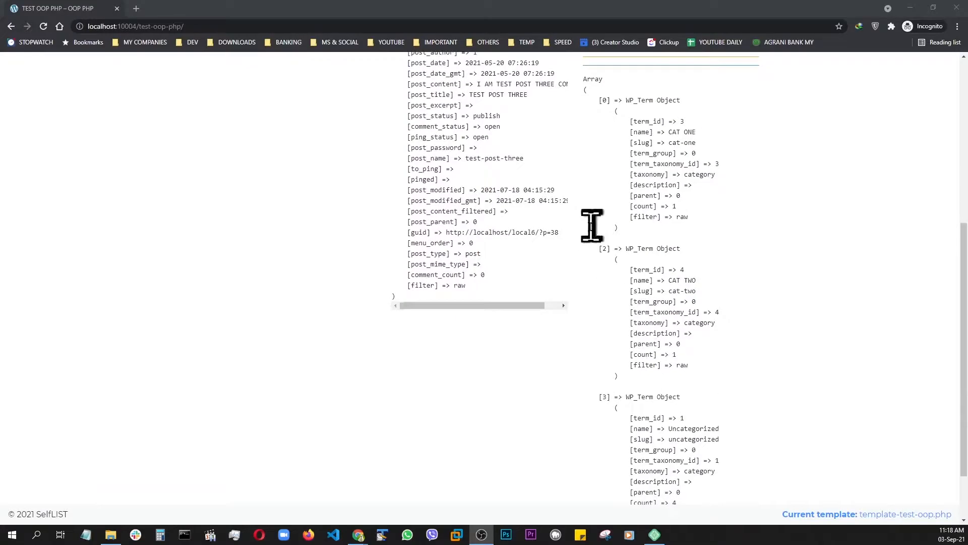
left_click(331, 537)
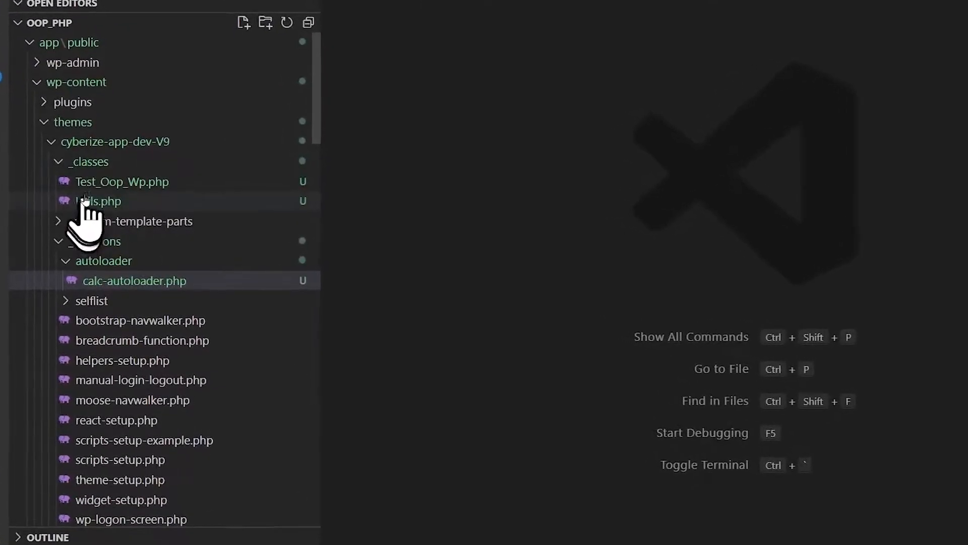
left_click(122, 181)
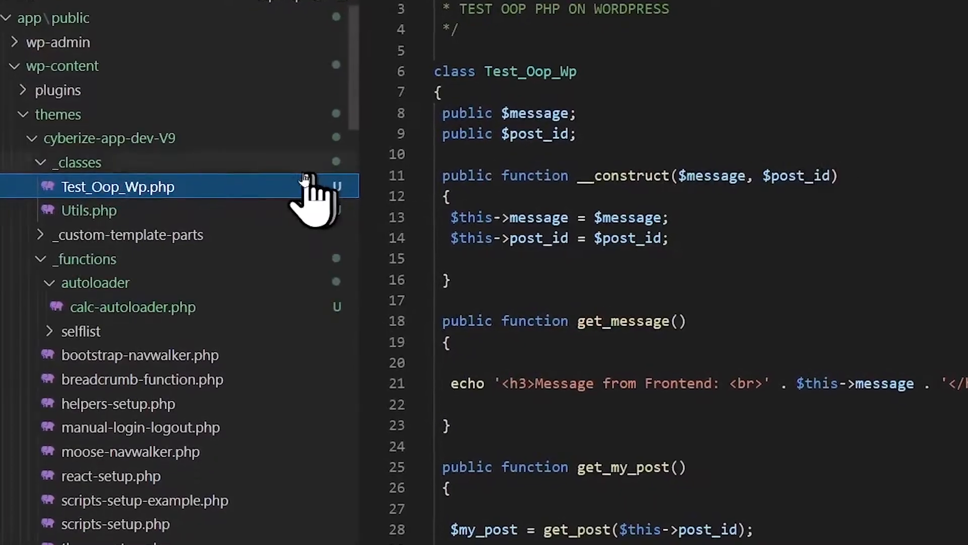
left_click(89, 210)
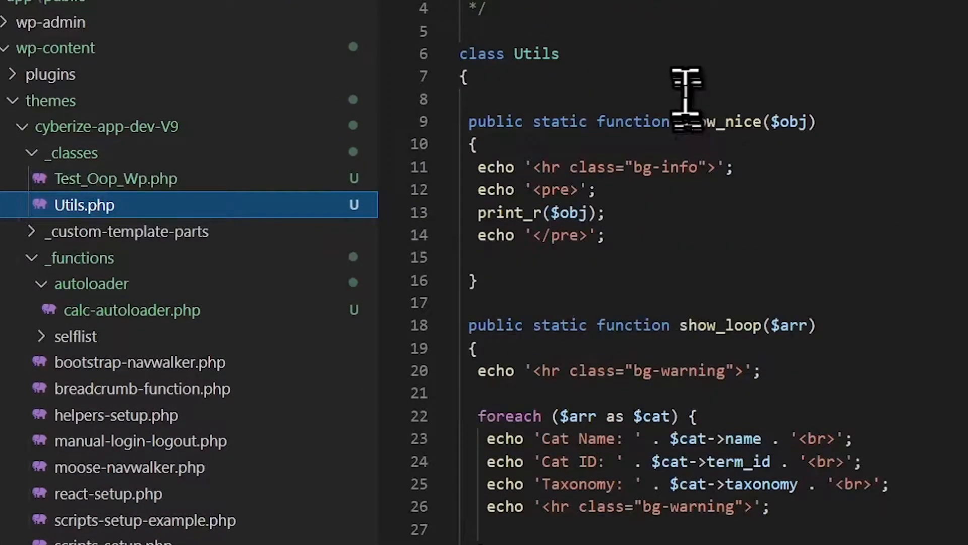
mouse_move(679, 413)
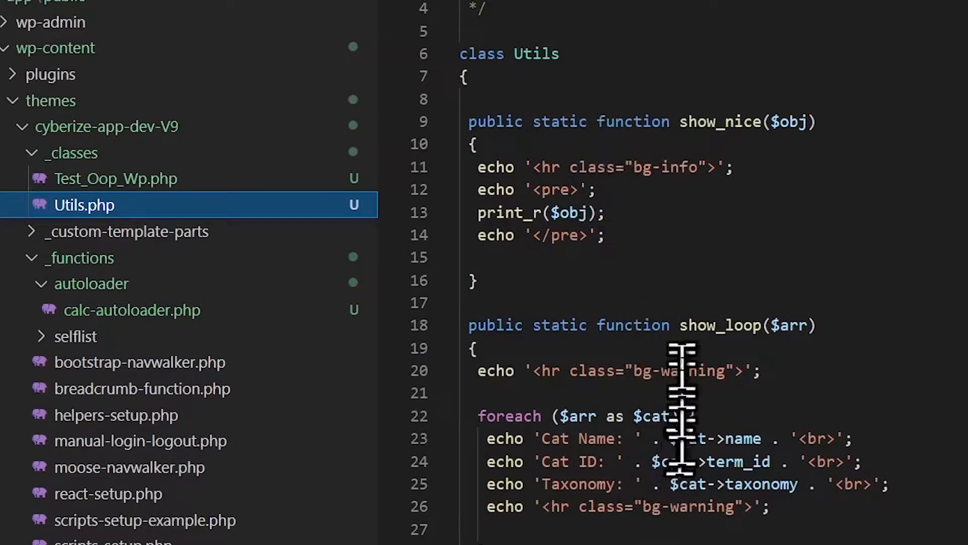
mouse_move(93, 186)
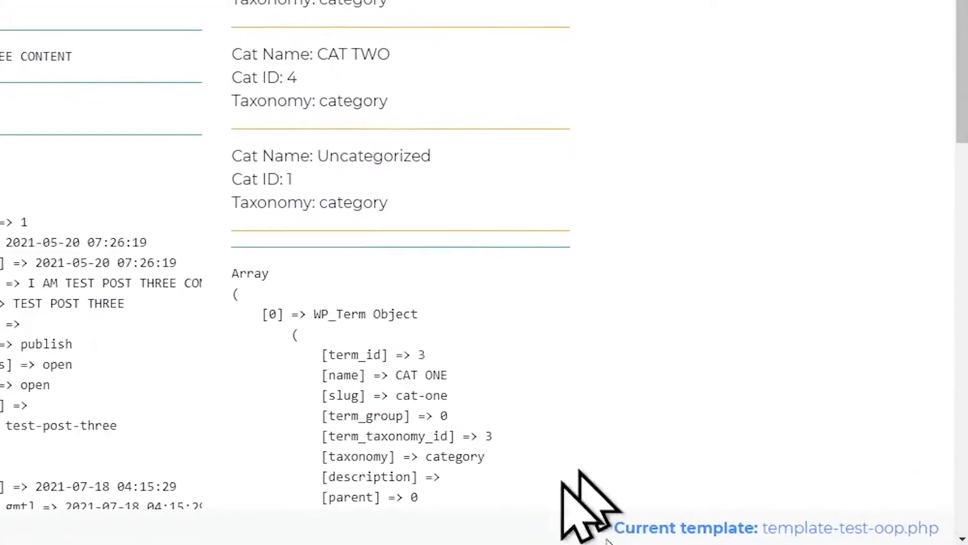
mouse_move(765, 541)
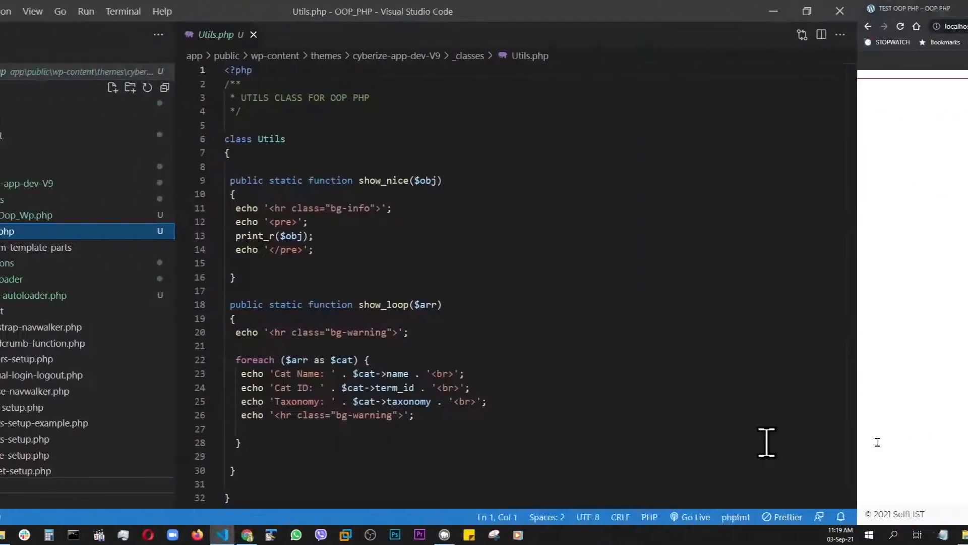
Open template-test-oop.php and review its three columns calling get_message, get_my_post and get_my_cats
left_click(128, 310)
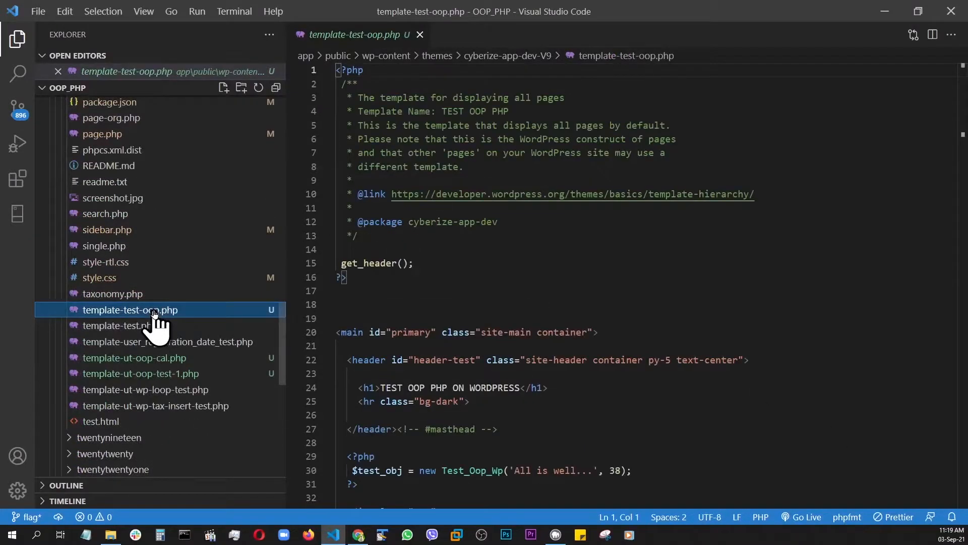
scroll("down", 3)
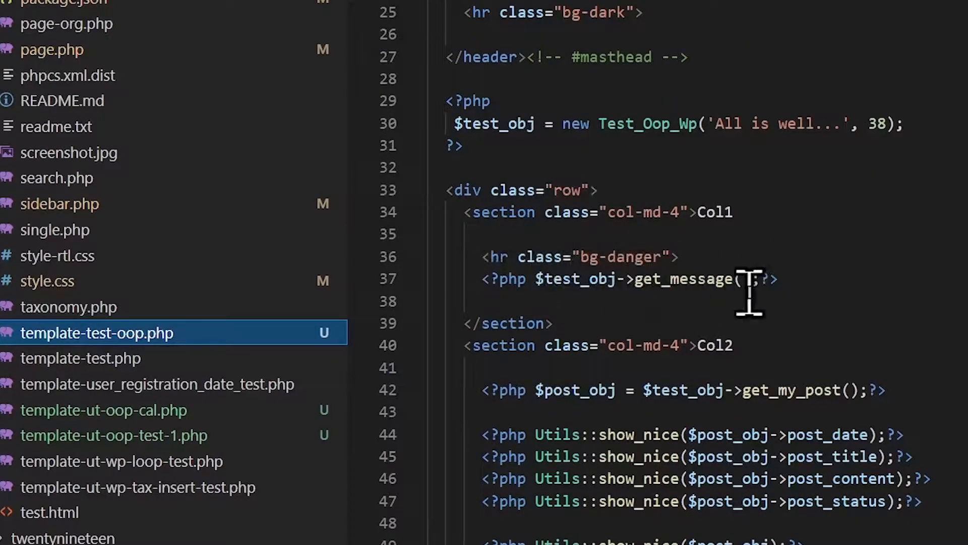
scroll("down", 3)
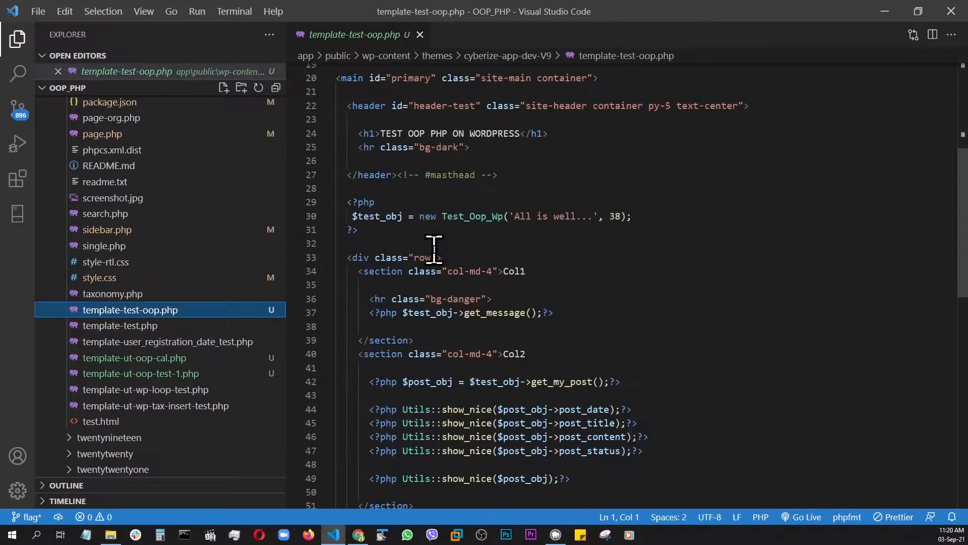
scroll("down", 3)
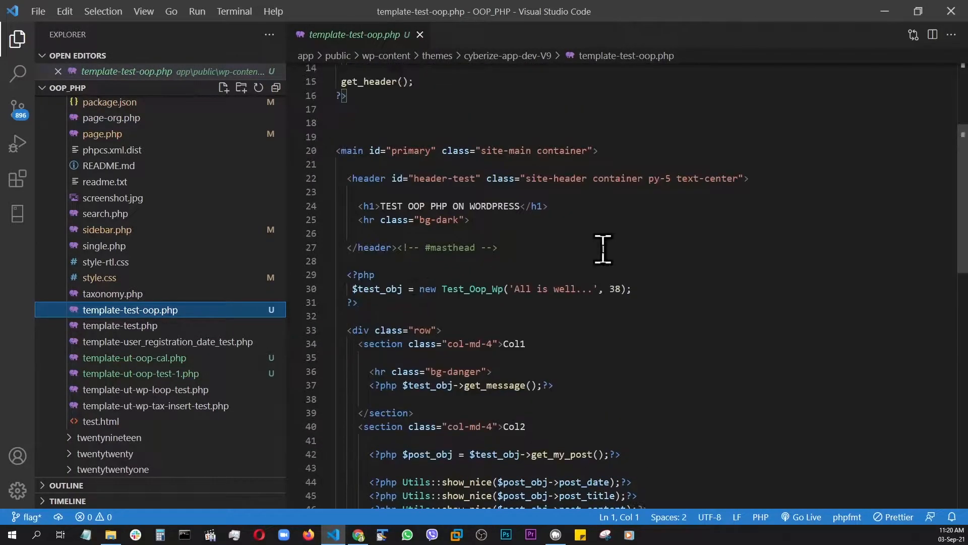
scroll("down", 3)
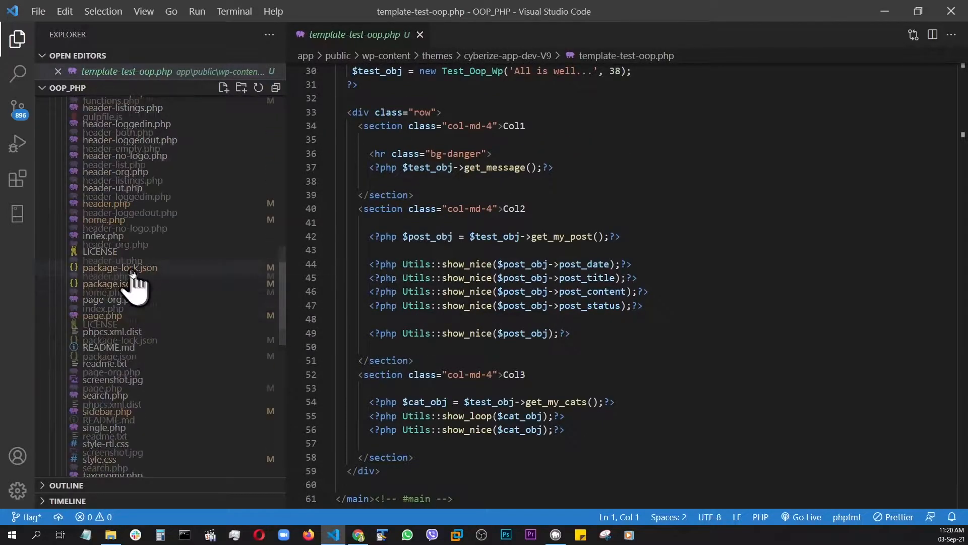
left_click(111, 246)
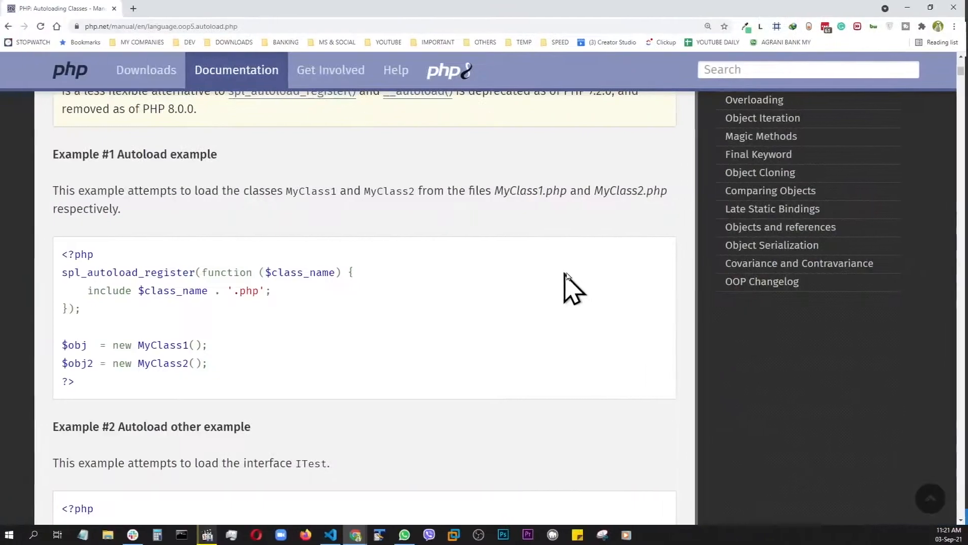
scroll("up", 3)
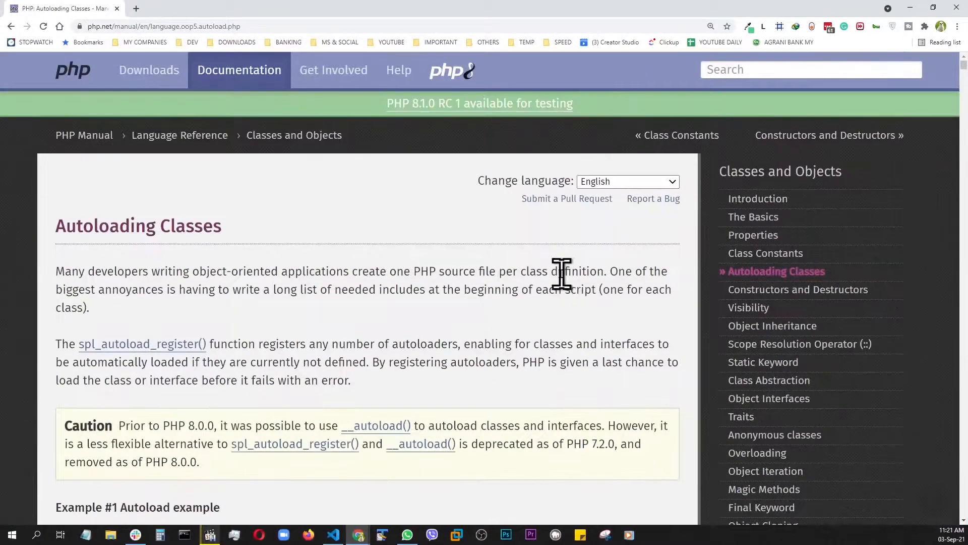
mouse_move(81, 361)
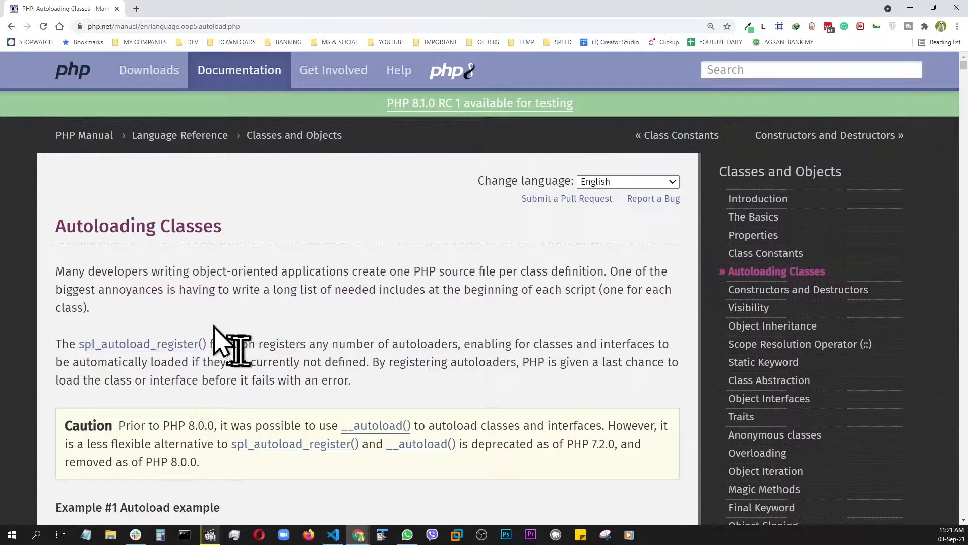
mouse_move(120, 358)
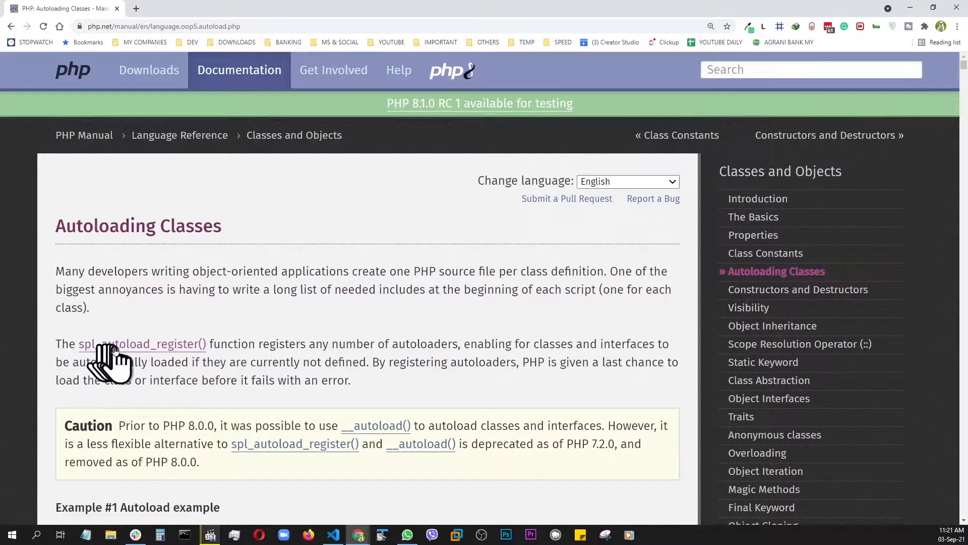
scroll("down", 3)
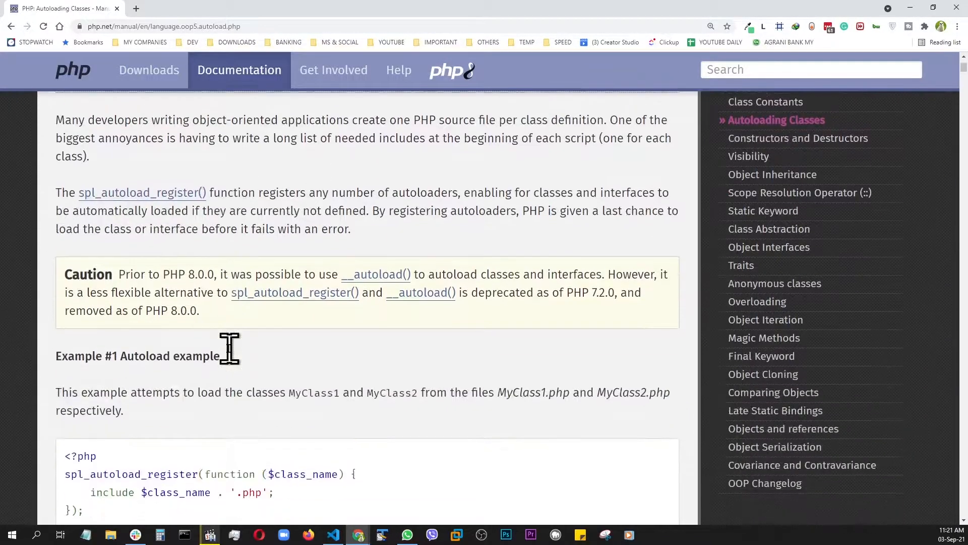
scroll("down", 3)
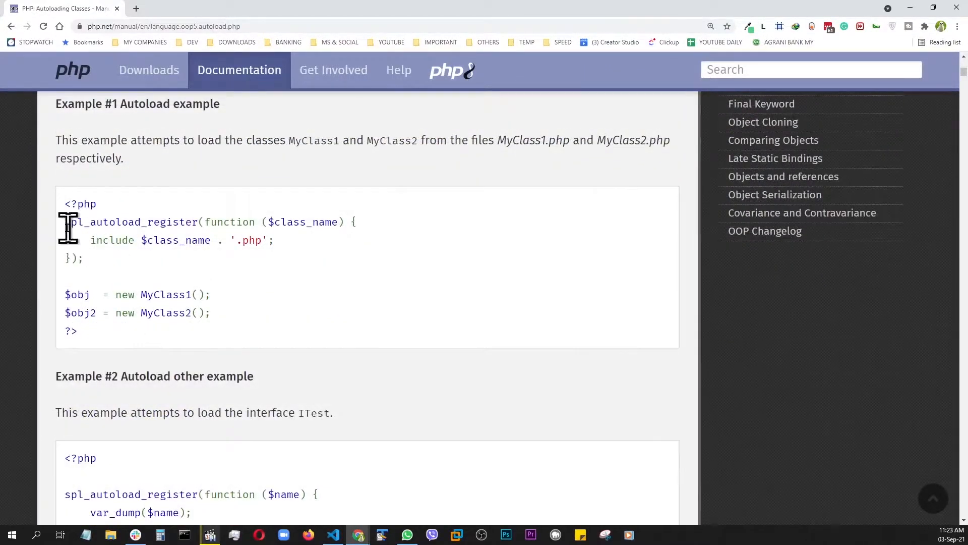
double_click(96, 222)
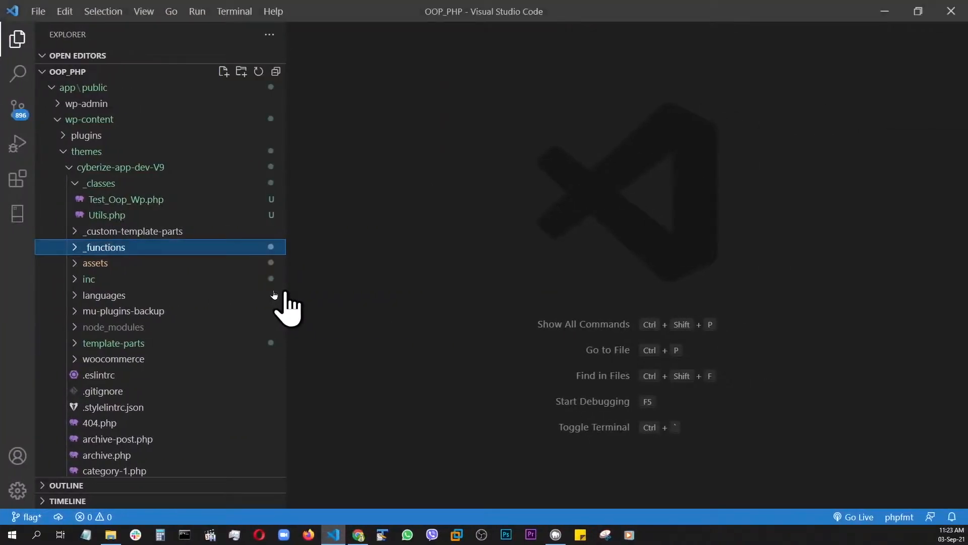
Expand _functions and its autoloader folder to reveal class-autoloader.php
left_click(103, 247)
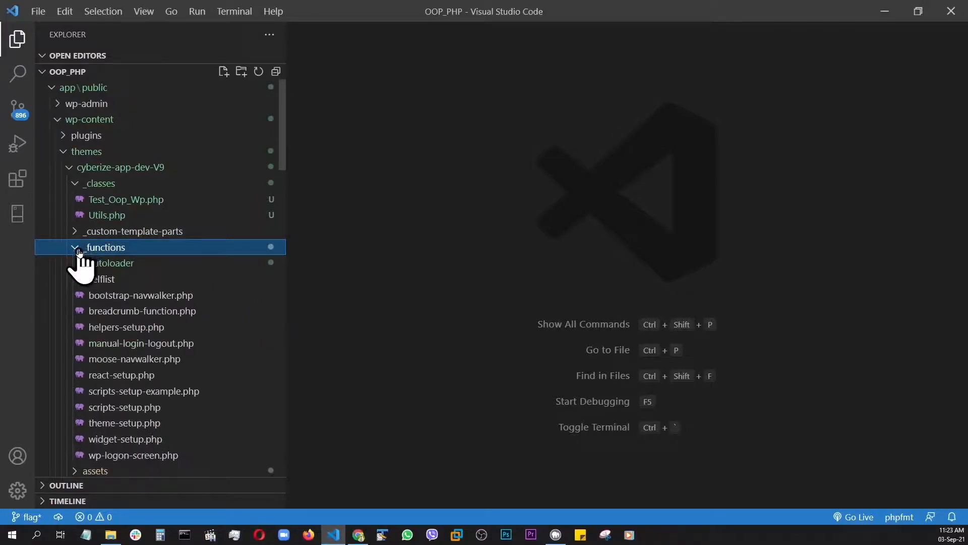
left_click(111, 262)
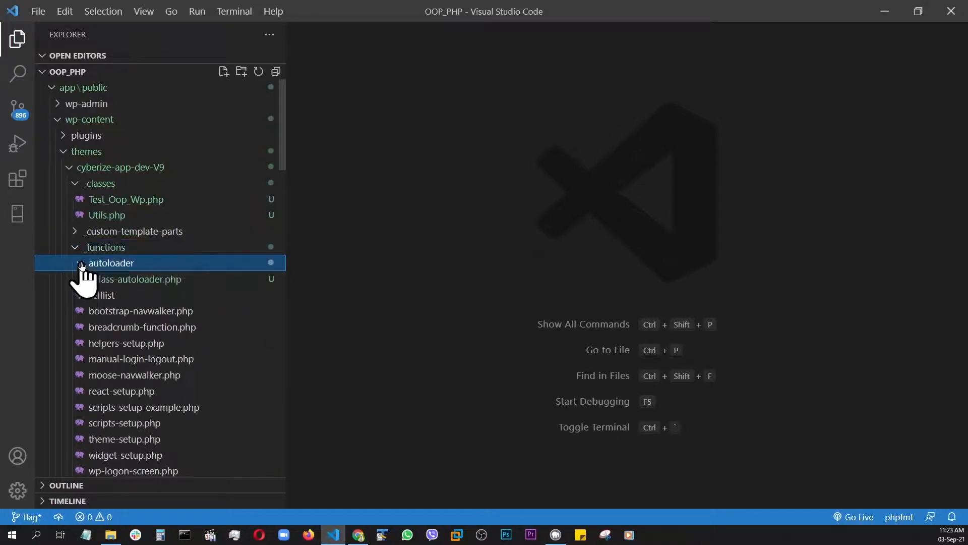
left_click(111, 262)
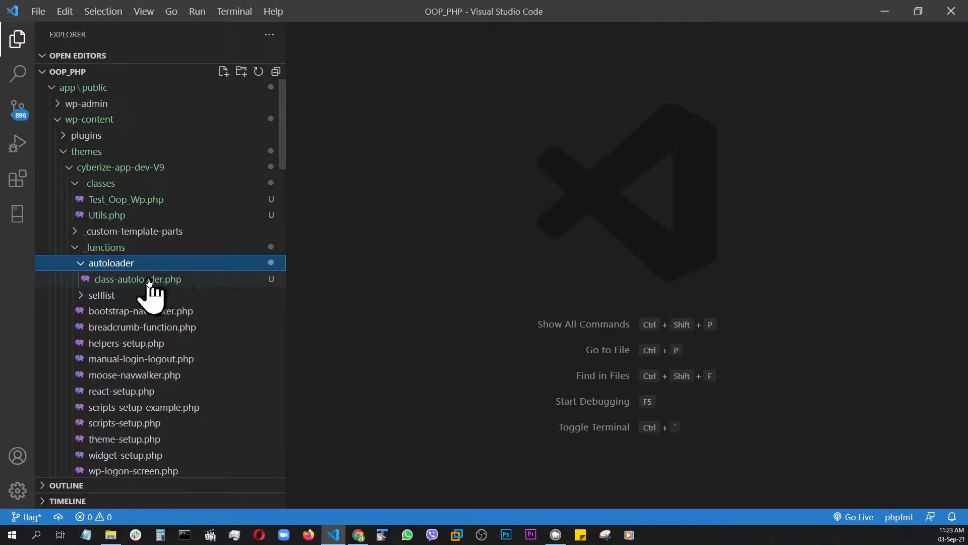
mouse_move(137, 280)
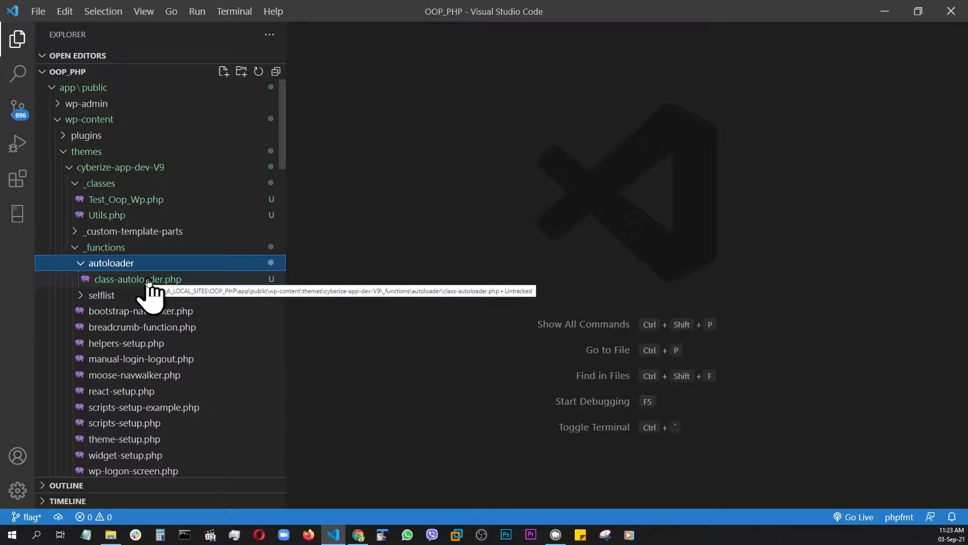
scroll("down", 3)
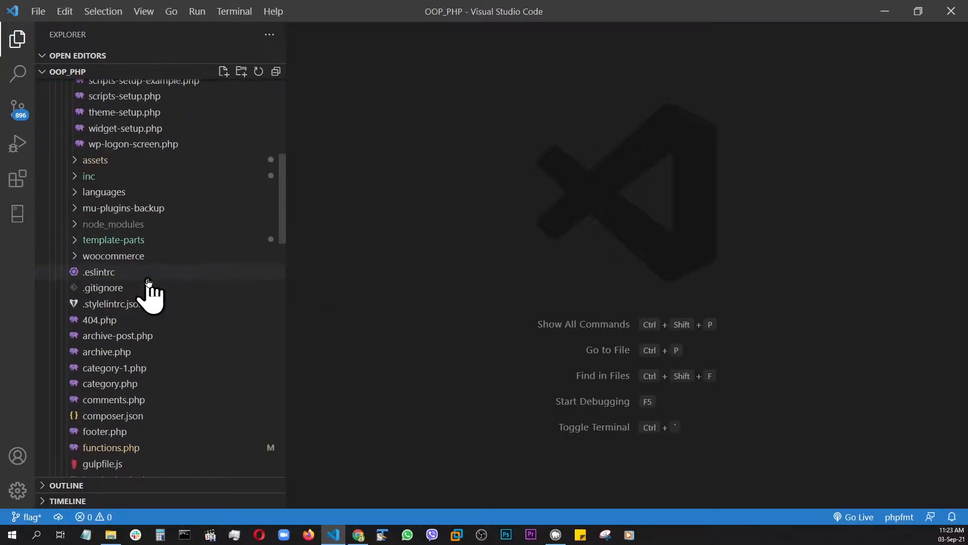
Open functions.php and view the require lines for Test_Oop_Wp and Utils under LOADING CLASSES
left_click(110, 447)
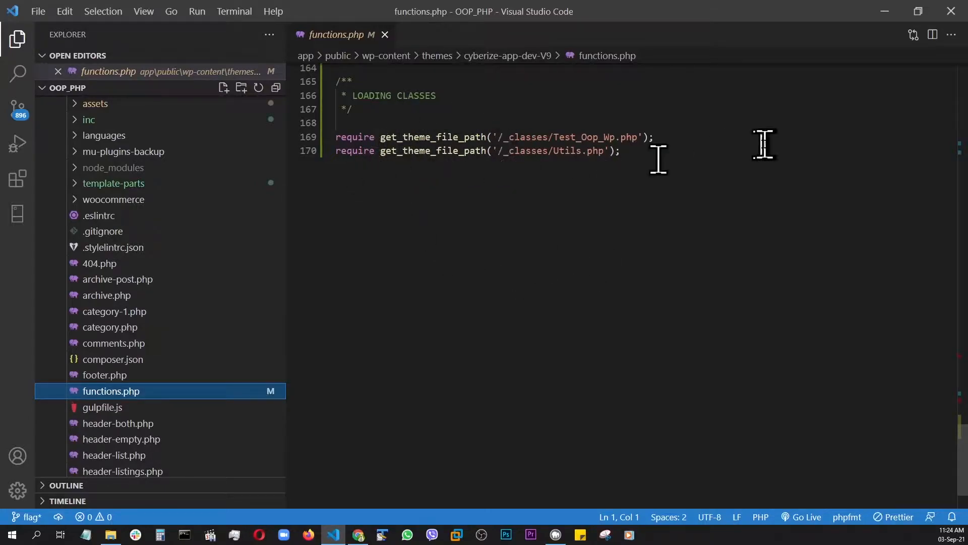
mouse_move(339, 186)
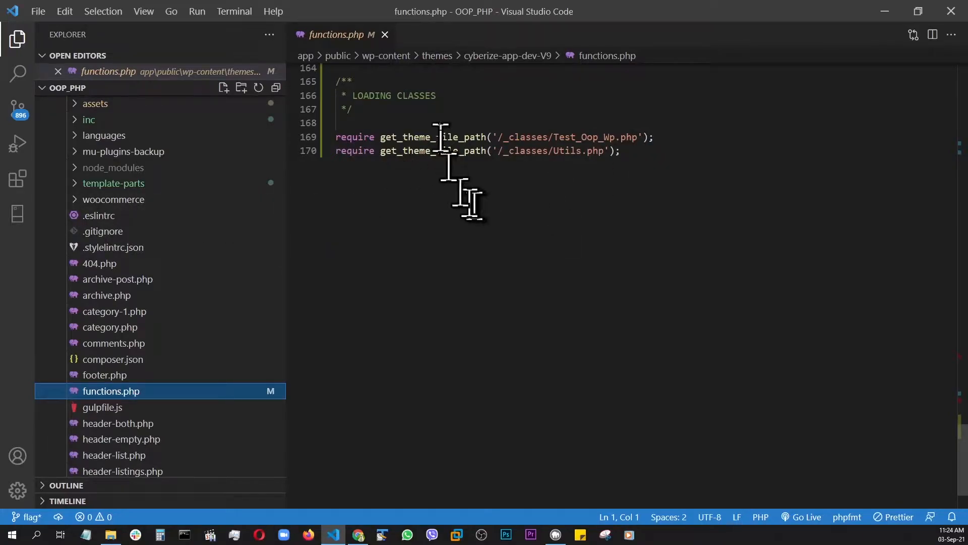
mouse_move(570, 207)
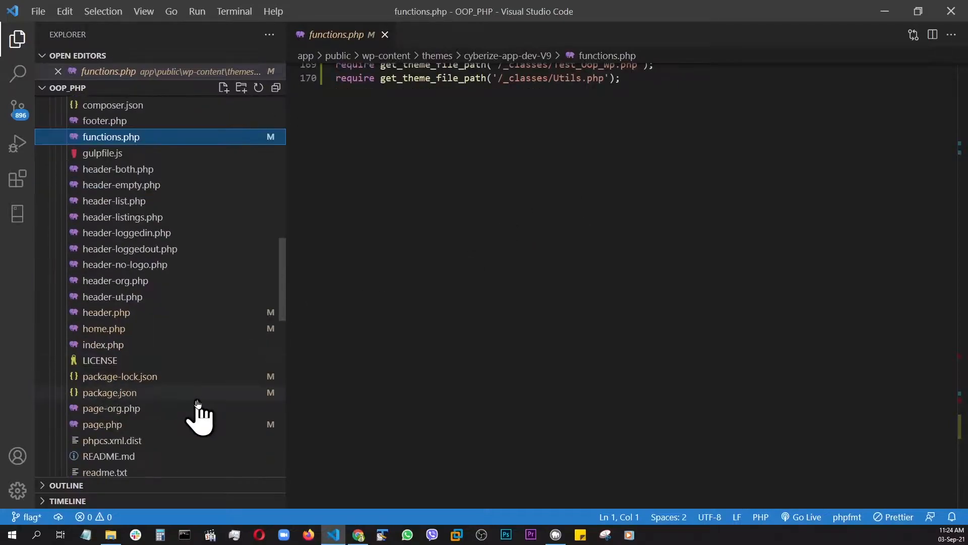
left_click(129, 382)
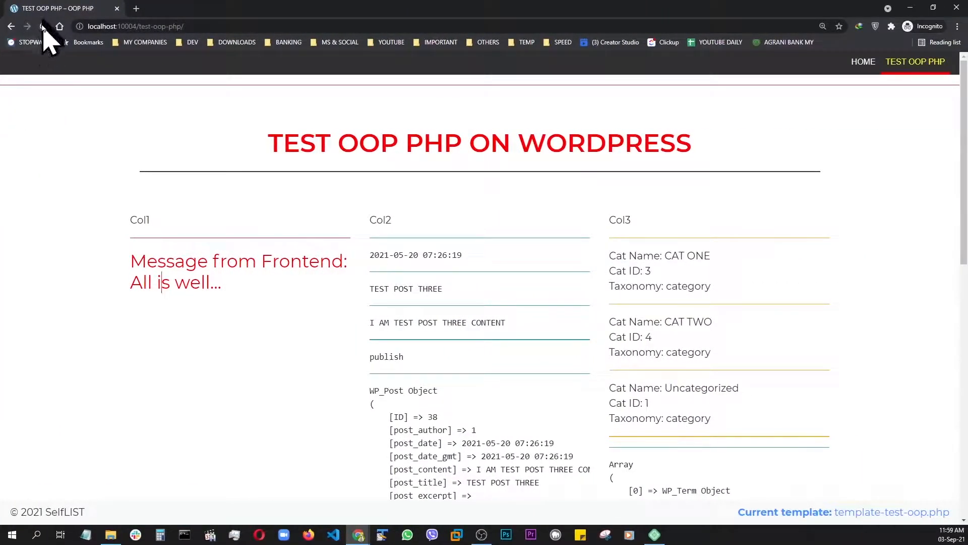
Reload the test-oop-php page in Chrome and read the My_Test_Oop_Wp class-not-found fatal error
left_click(42, 26)
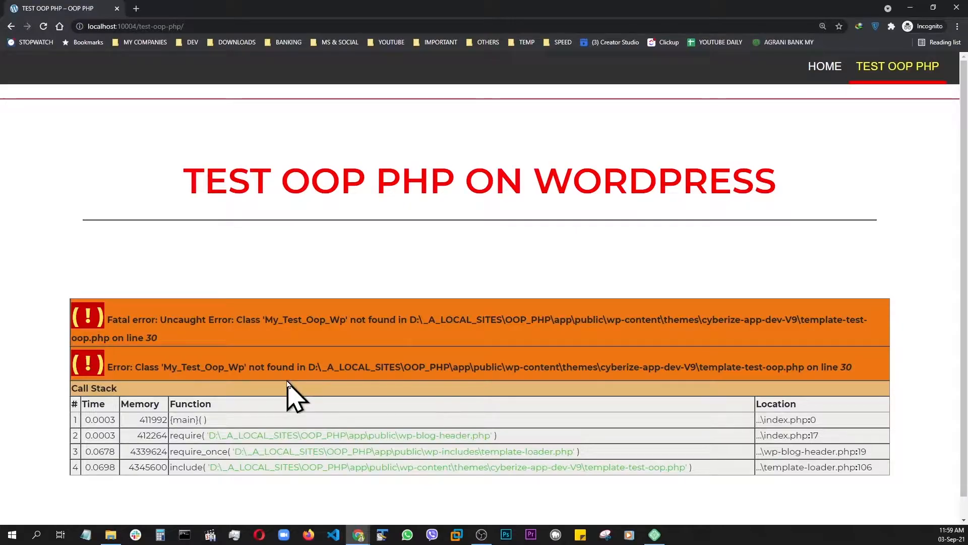
left_click(332, 534)
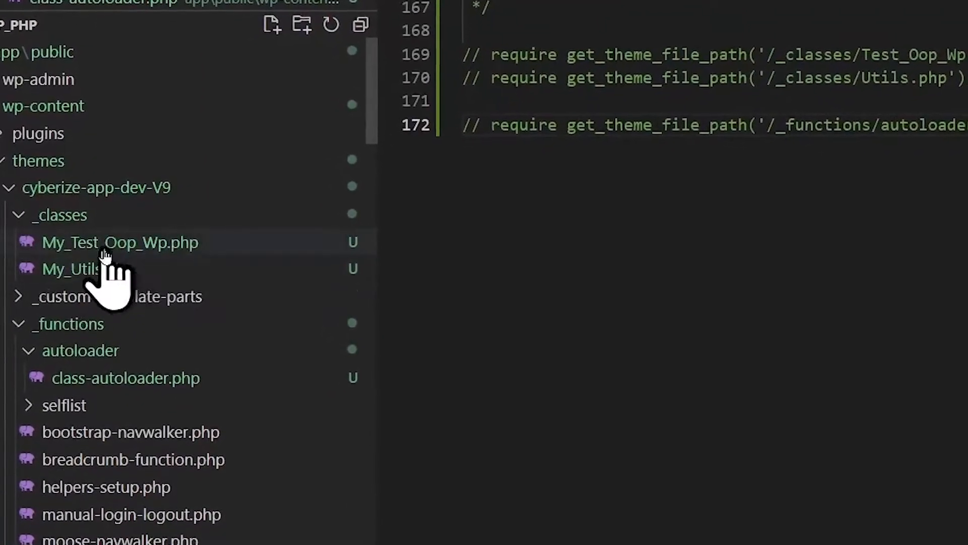
Review My_Test_Oop_Wp.php, My_Utils.php and the template that instantiates My_Test_Oop_Wp
left_click(119, 242)
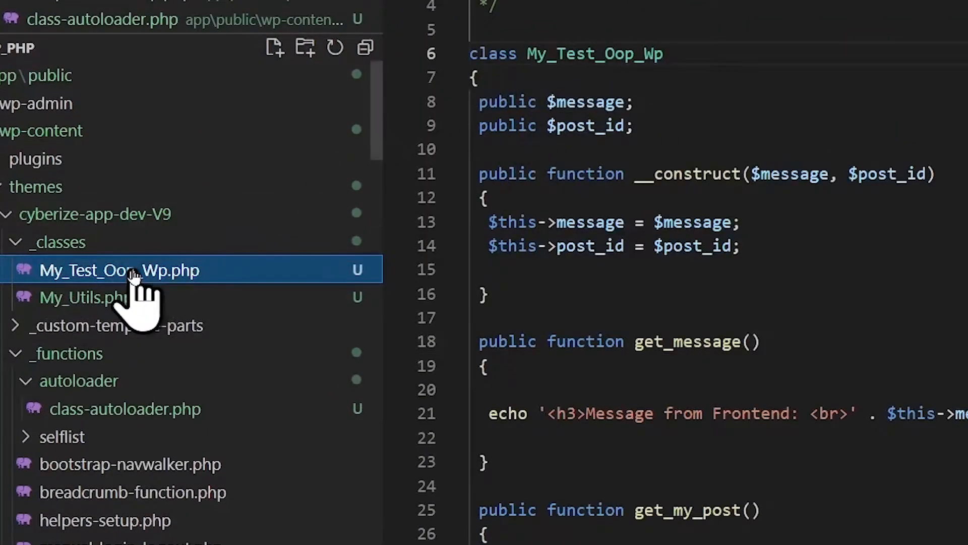
left_click(86, 296)
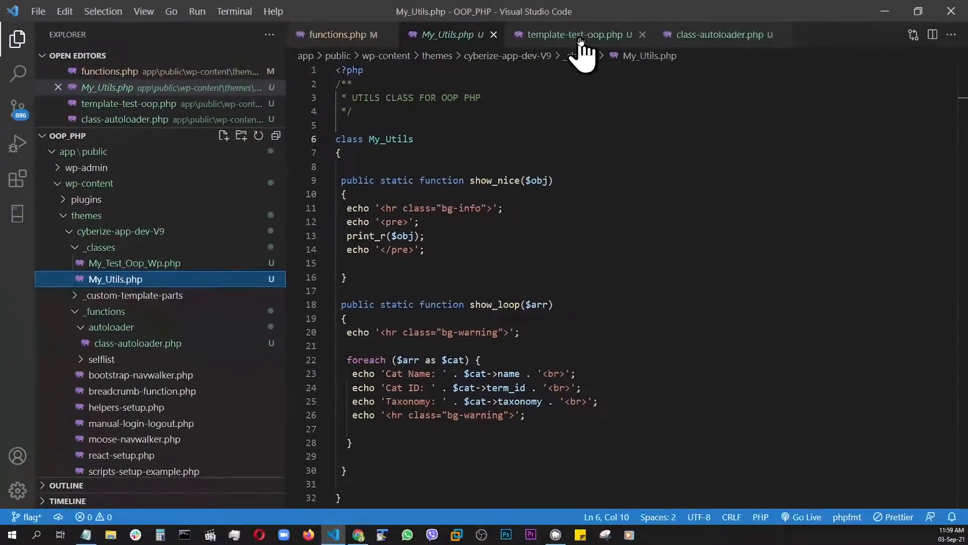
left_click(570, 34)
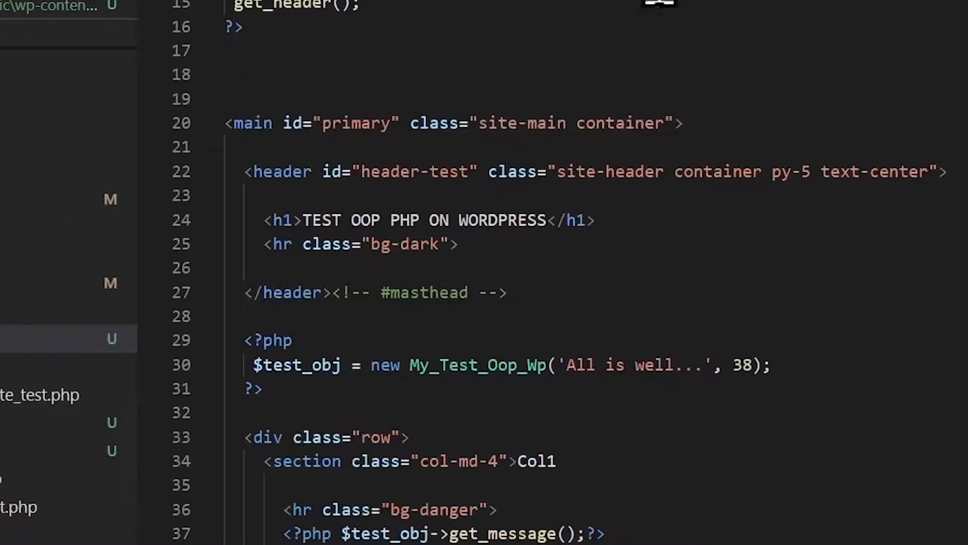
scroll("down", 3)
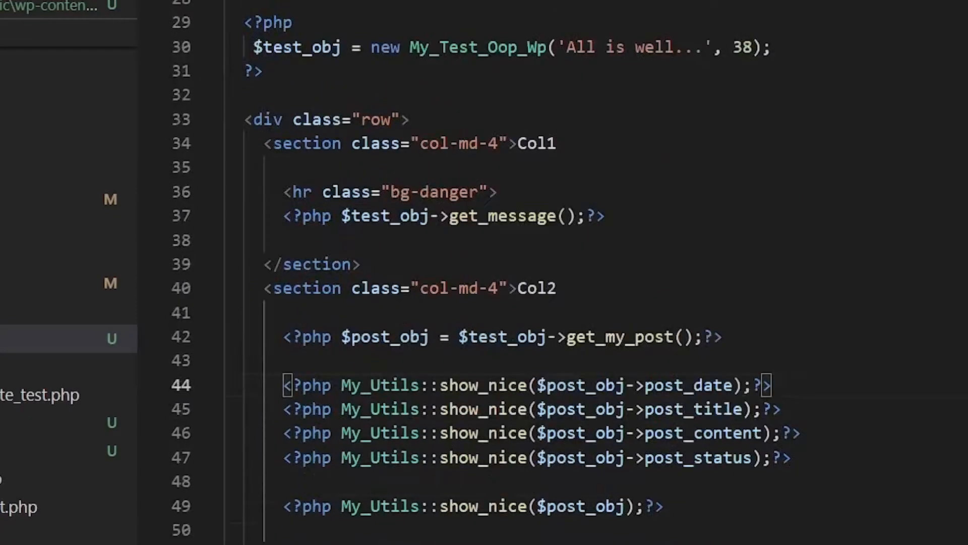
scroll("down", 3)
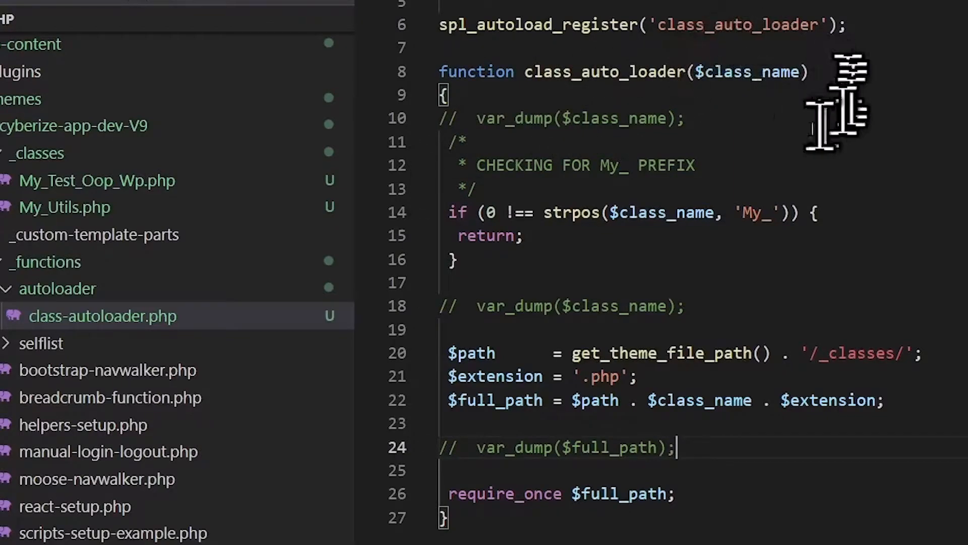
mouse_move(781, 71)
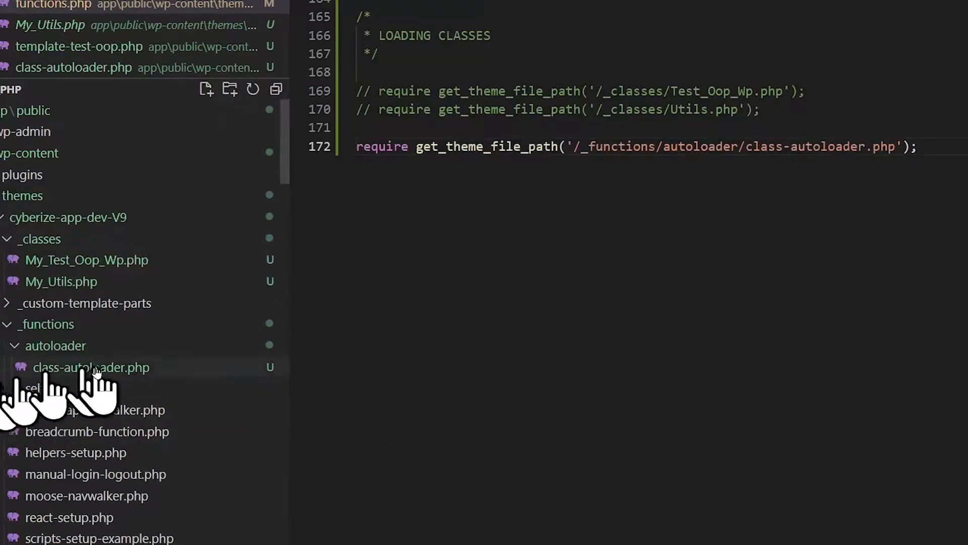
Uncomment the require of class-autoloader.php in functions.php so the My_ classes autoload
left_click(91, 367)
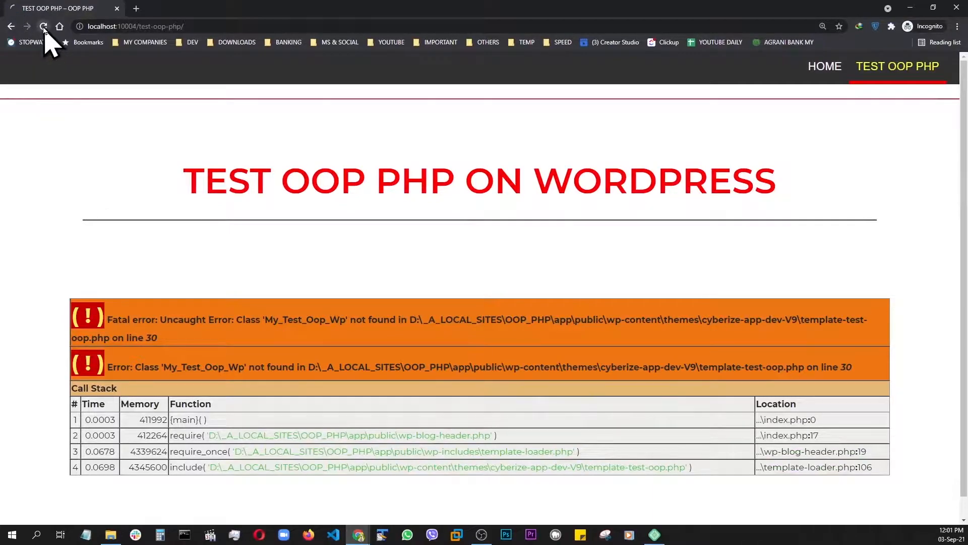
Reload the test-oop-php page and confirm the message, post and category columns render without errors
left_click(44, 26)
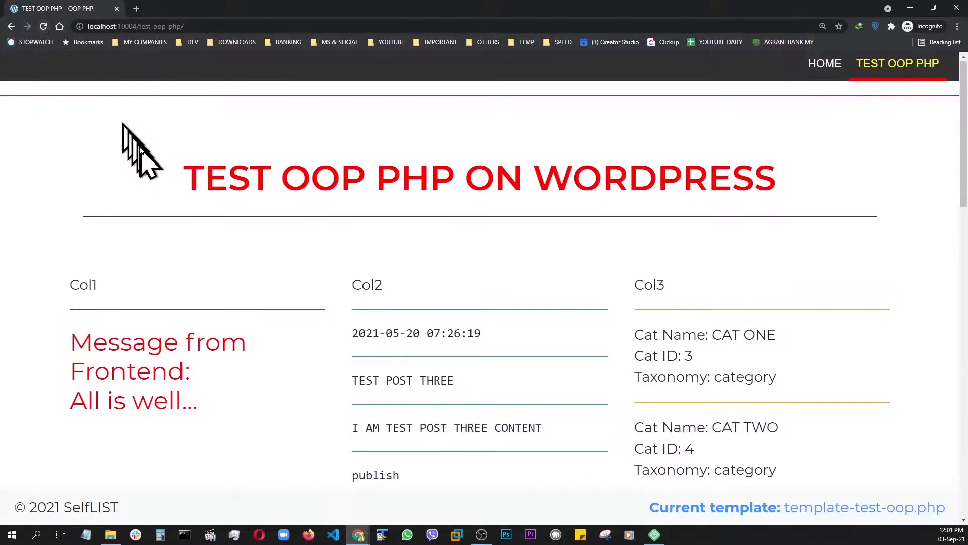
scroll("down", 3)
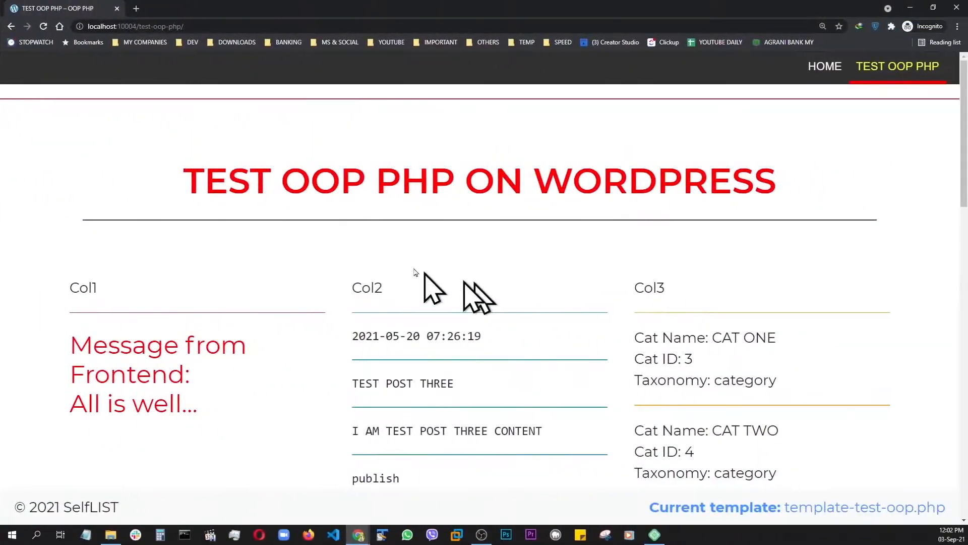
left_click(42, 26)
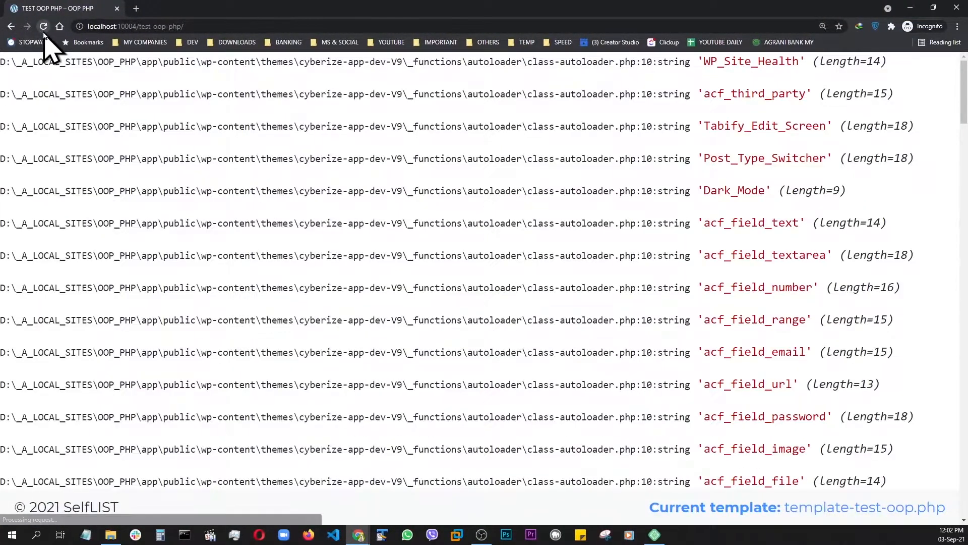
scroll("down", 3)
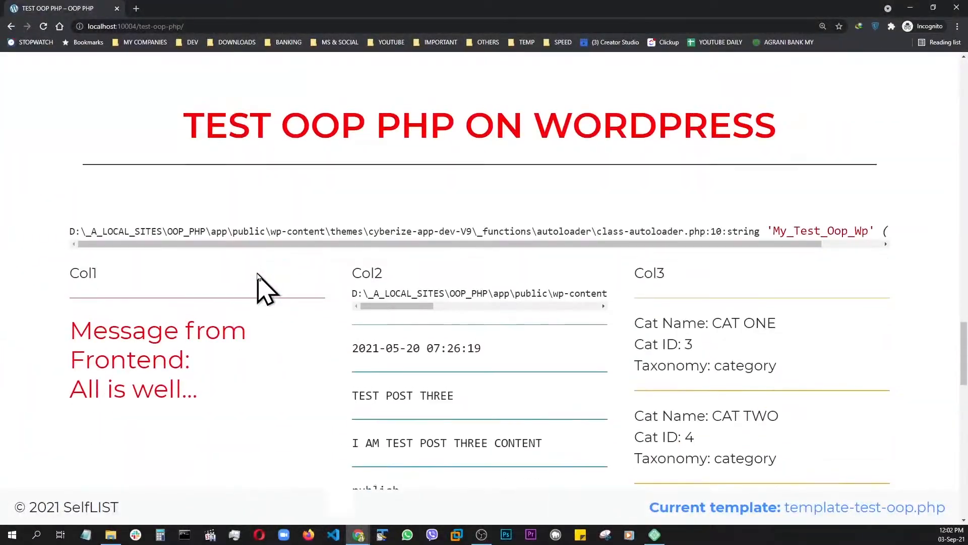
scroll("down", 3)
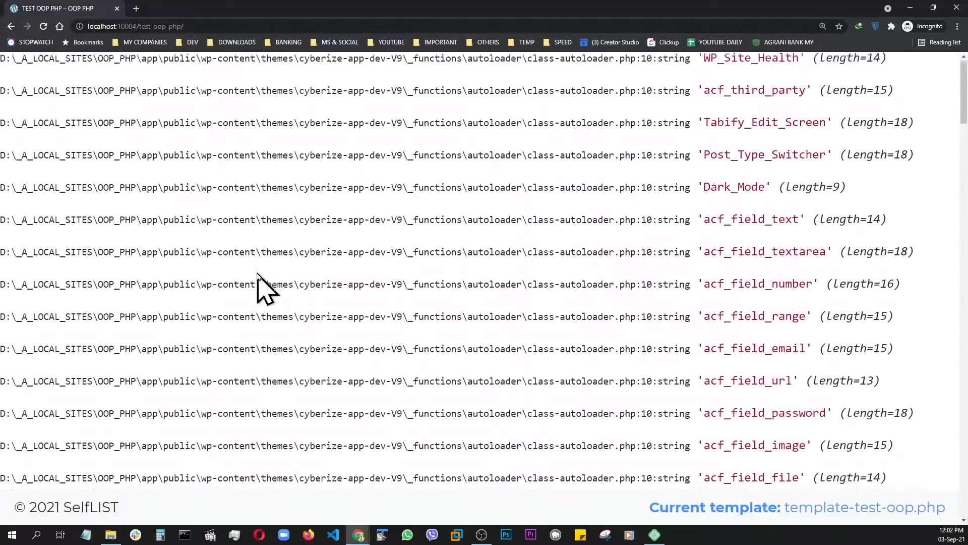
scroll("down", 3)
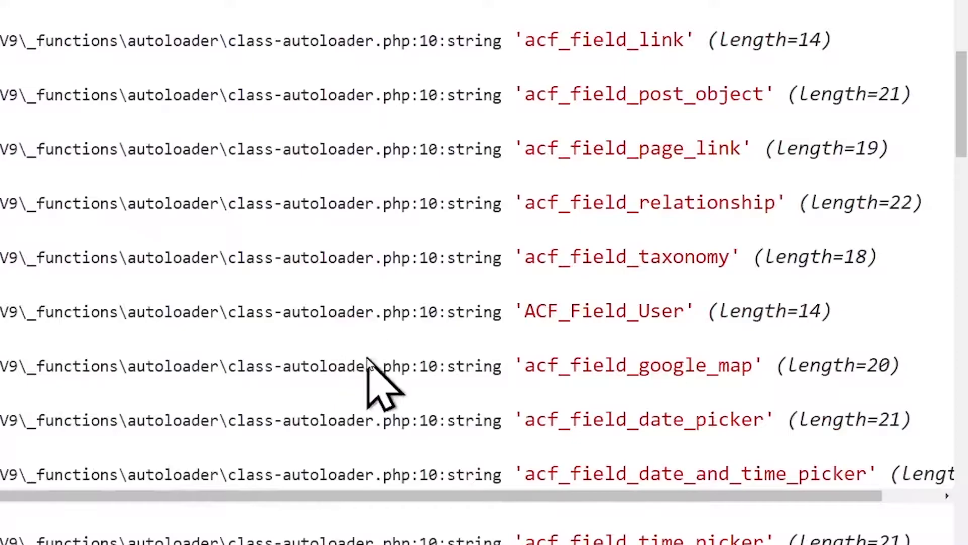
mouse_move(540, 256)
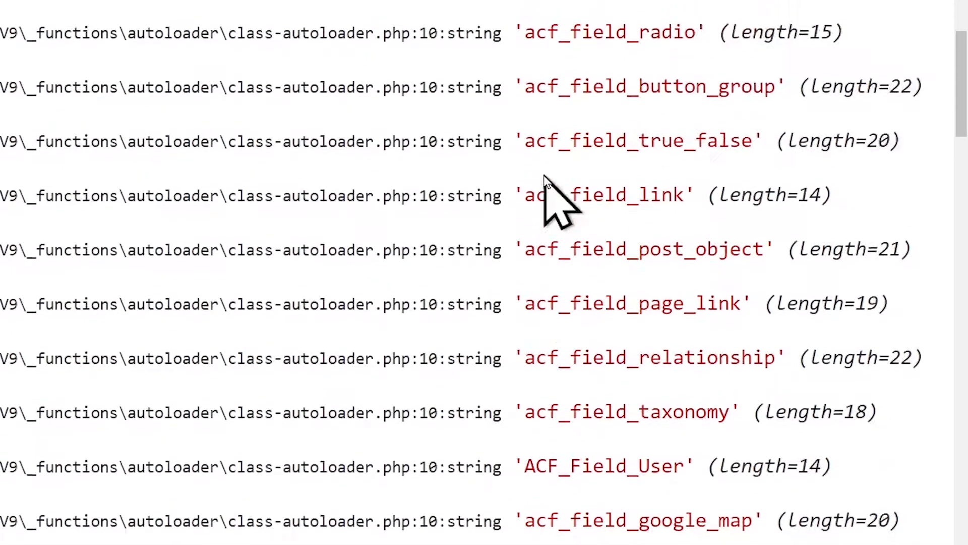
scroll("down", 3)
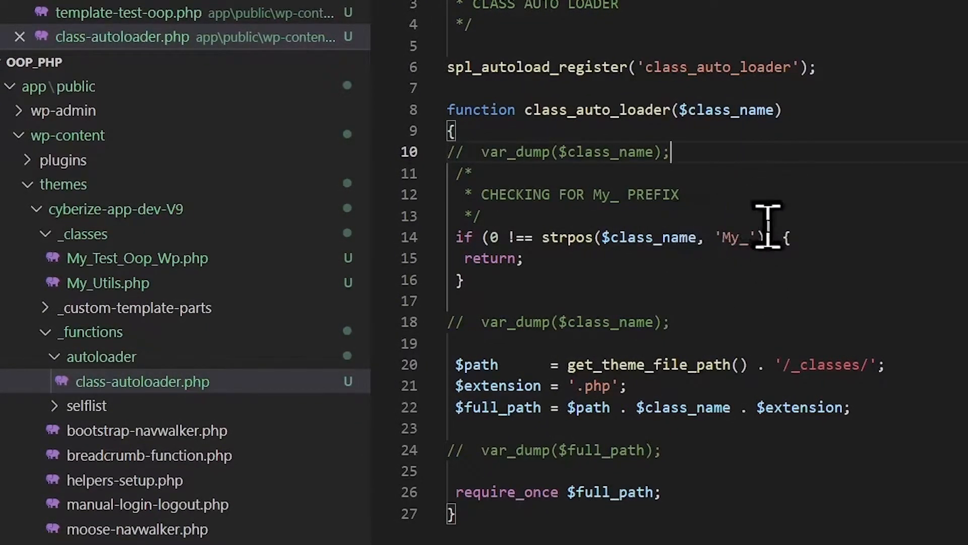
Add if (0 !== strpos($class_name, 'My_')) { return; } to class_auto_loader with the var_dump lines commented out
type(")")
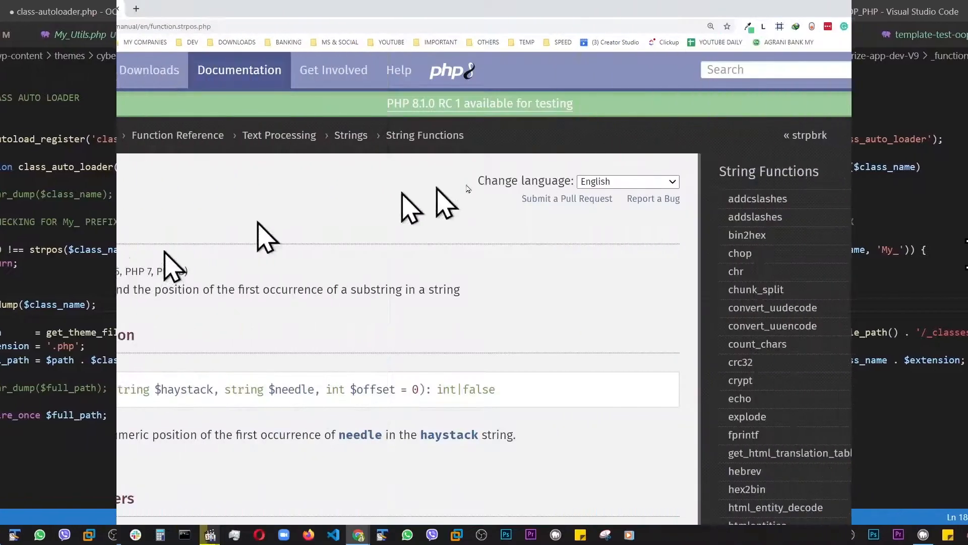
Scroll the php.net strpos page to its description and return values
scroll("down", 3)
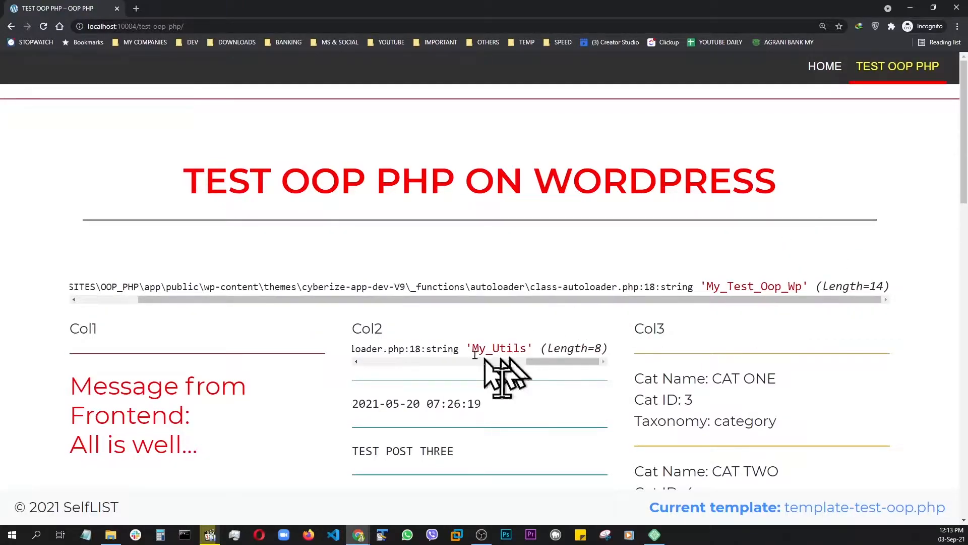
Inspect the reloaded test page showing only My_Test_Oop_Wp and My_Utils dumped
double_click(499, 348)
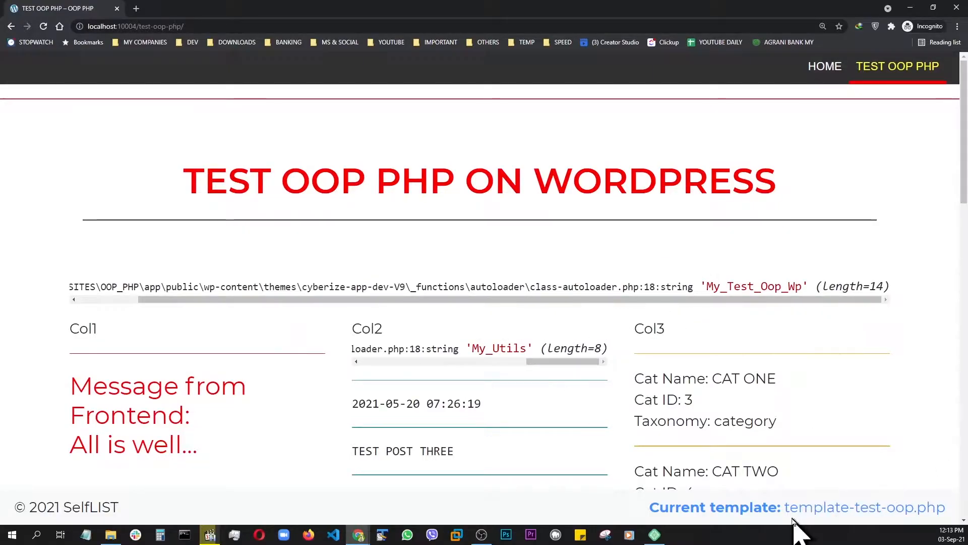
mouse_move(494, 392)
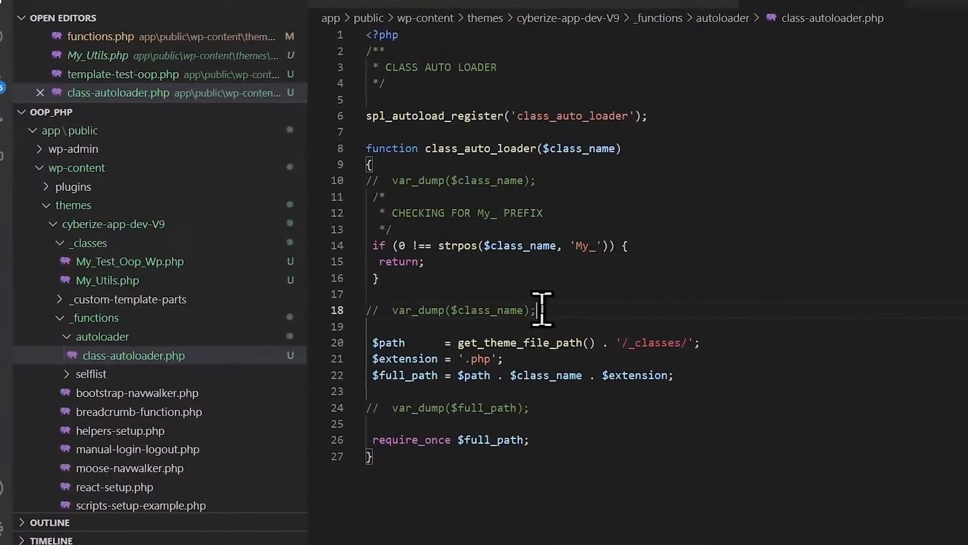
Scroll to the var_dump lines to swap the class-name dump for the full-path dump
scroll("down", 3)
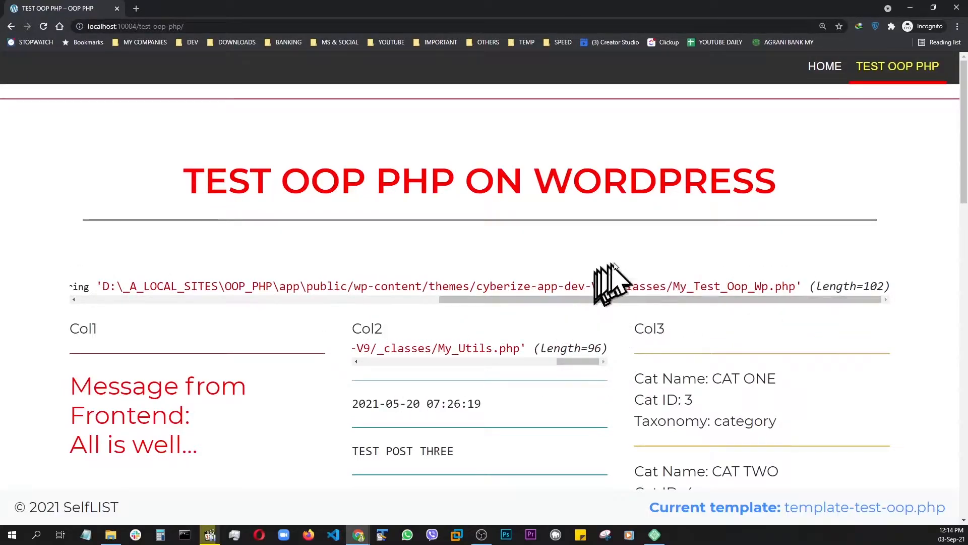
mouse_move(774, 285)
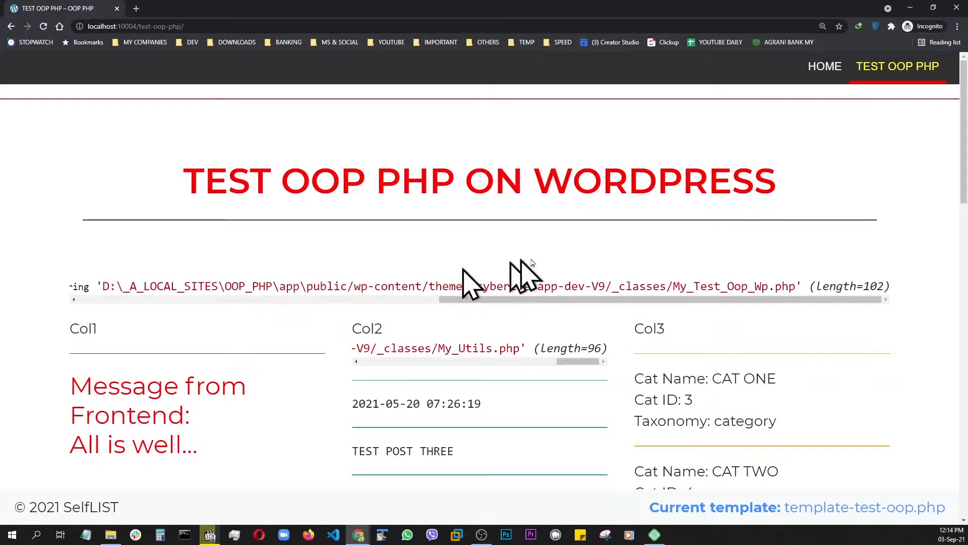
mouse_move(620, 324)
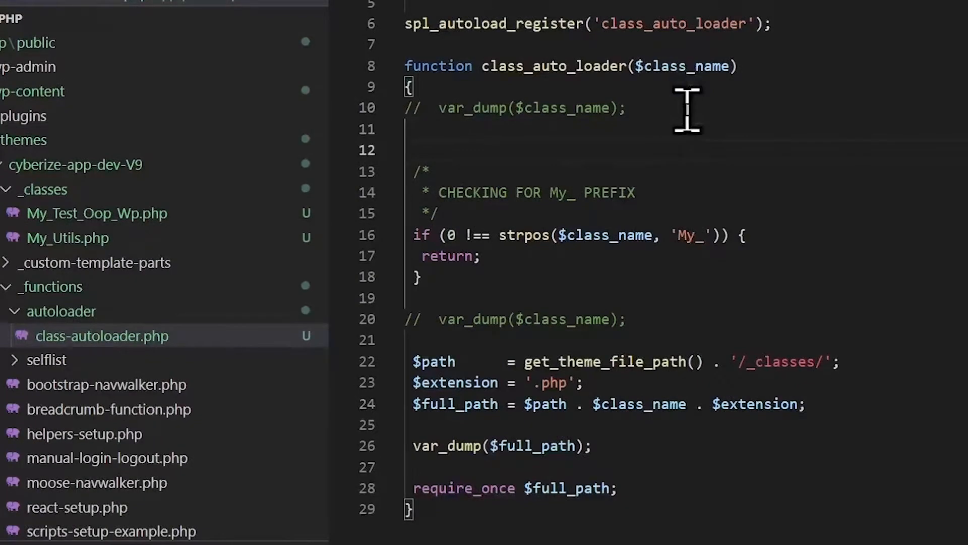
Insert add_filter('theme_file_path', 'wp_normalize_path'); inside class_auto_loader before the prefix check
type("add_filter('theme_file_path', 'wp_normalize_path');")
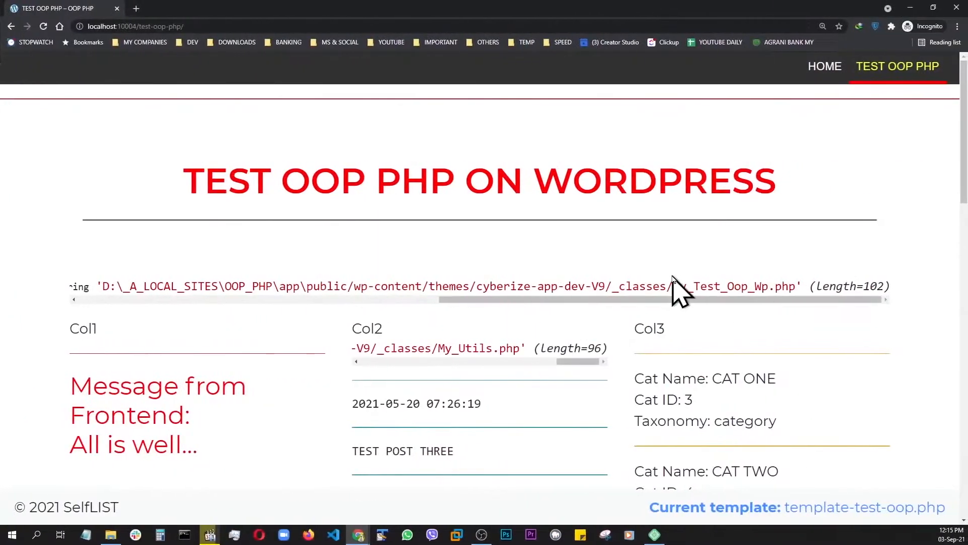
mouse_move(127, 302)
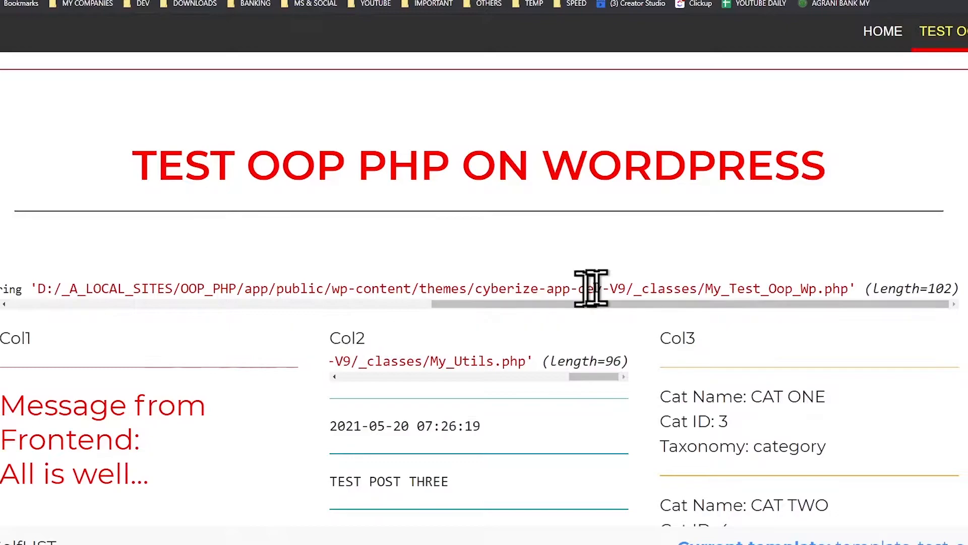
mouse_move(654, 286)
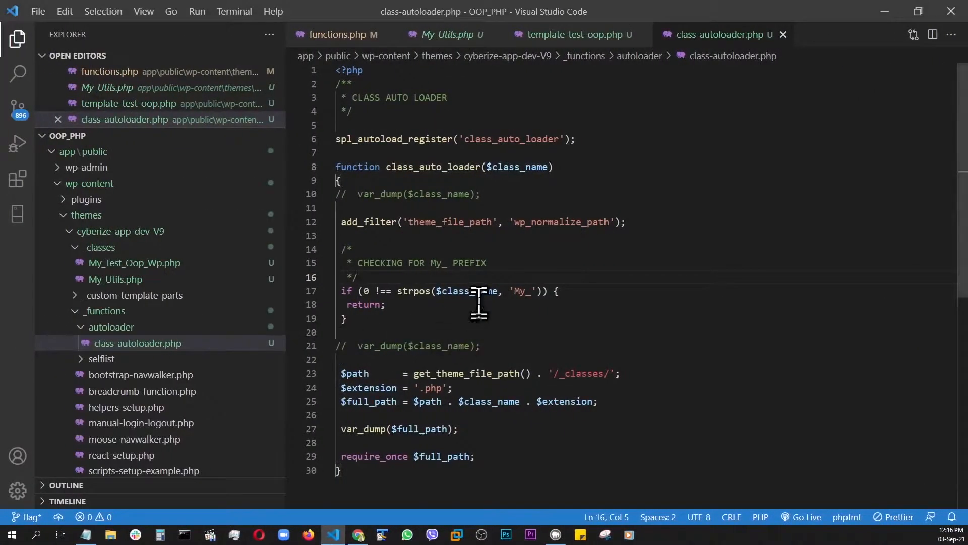
Comment out var_dump($full_path) with // and bring up functions.php requiring class-autoloader.php
scroll("down", 3)
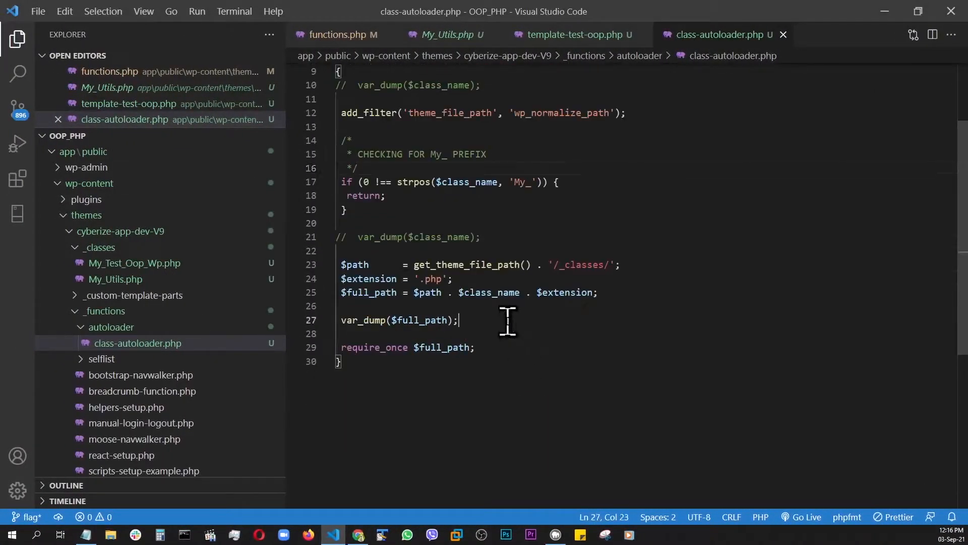
type("//")
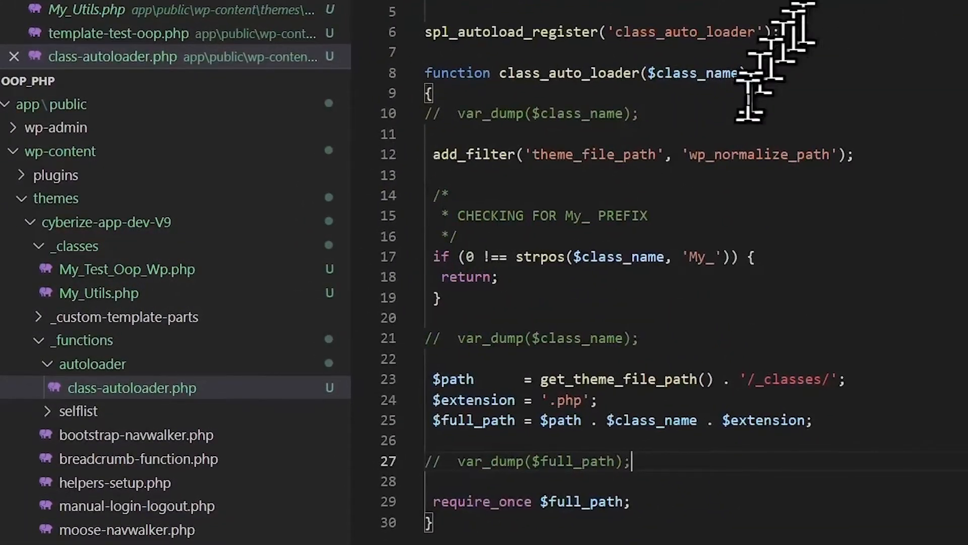
mouse_move(664, 274)
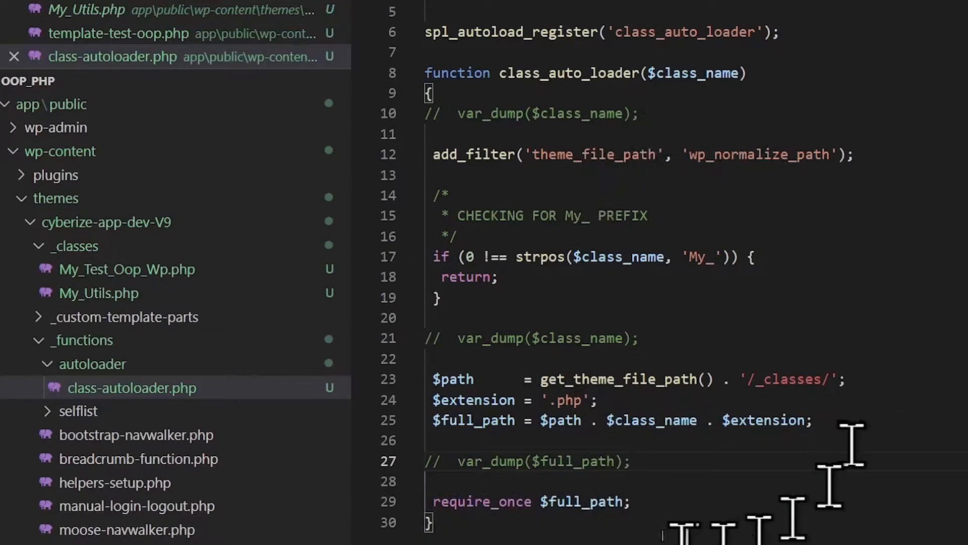
mouse_move(695, 309)
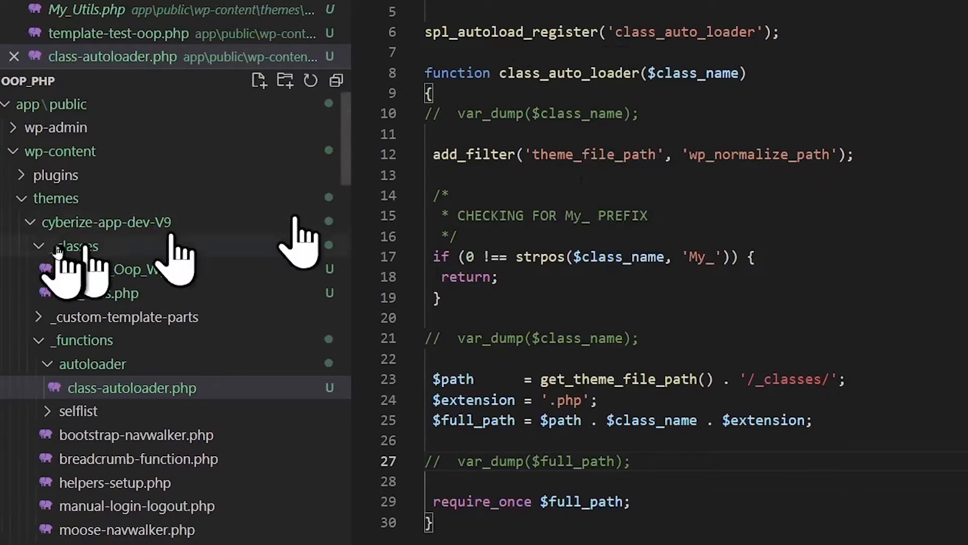
left_click(77, 246)
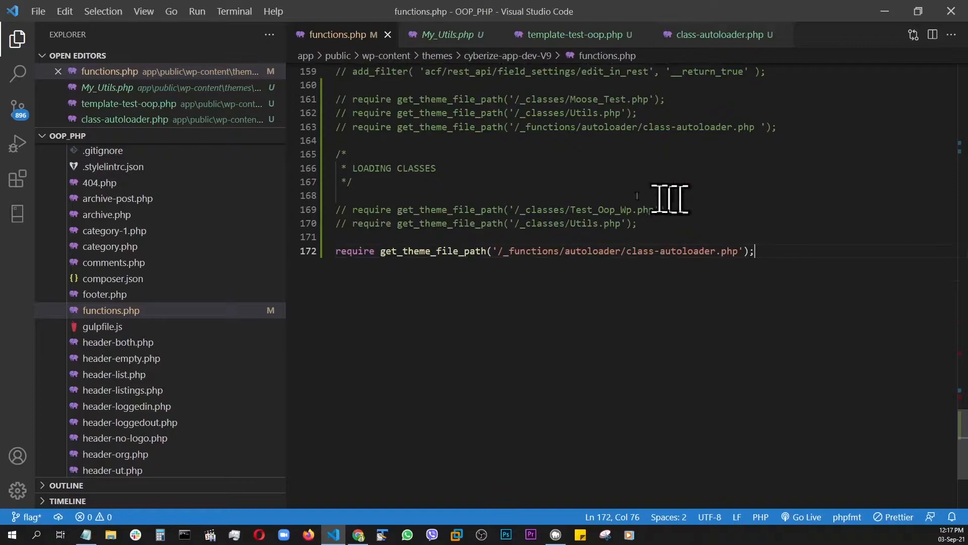
left_click(571, 34)
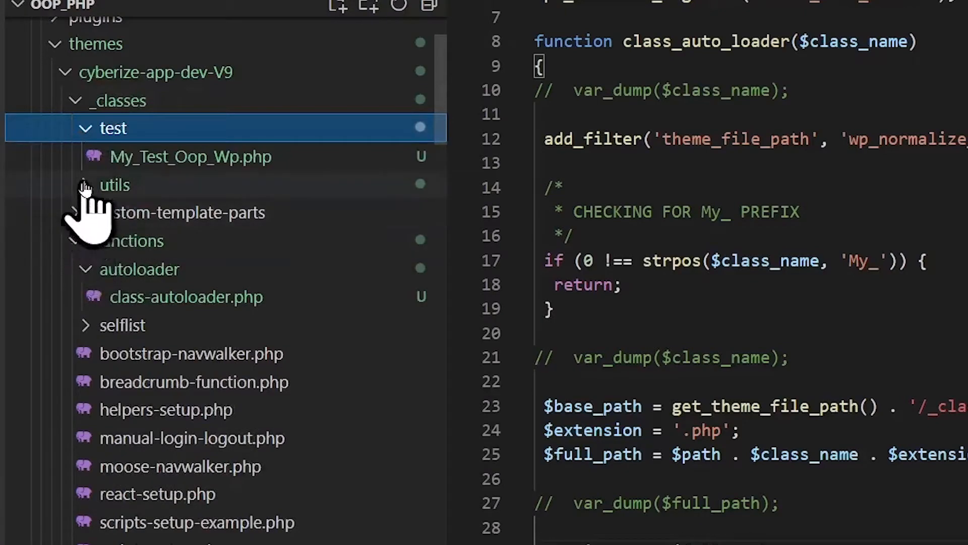
Expand the utils subfolder holding My_Utils.php and review the failed require_once errors for My_Test_Oop_Wp.php
left_click(113, 186)
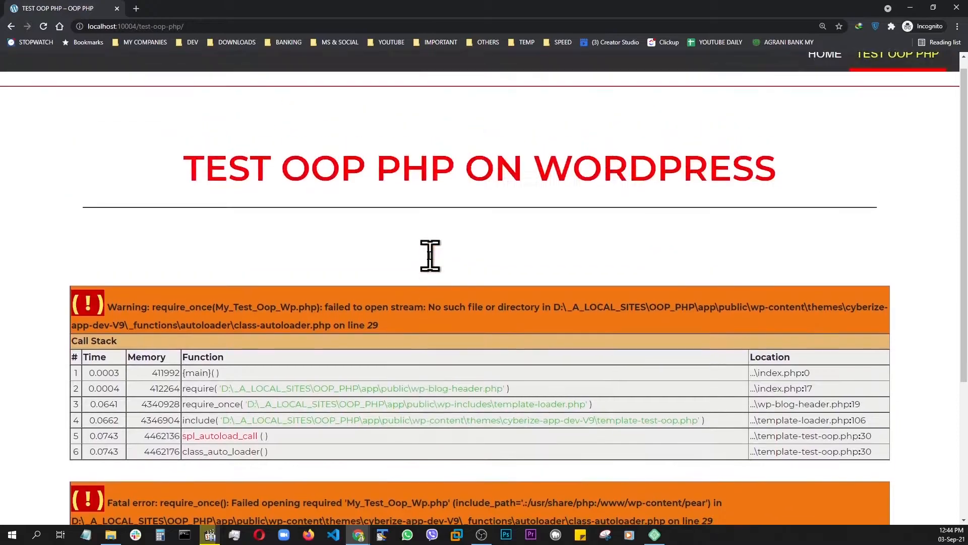
scroll("down", 3)
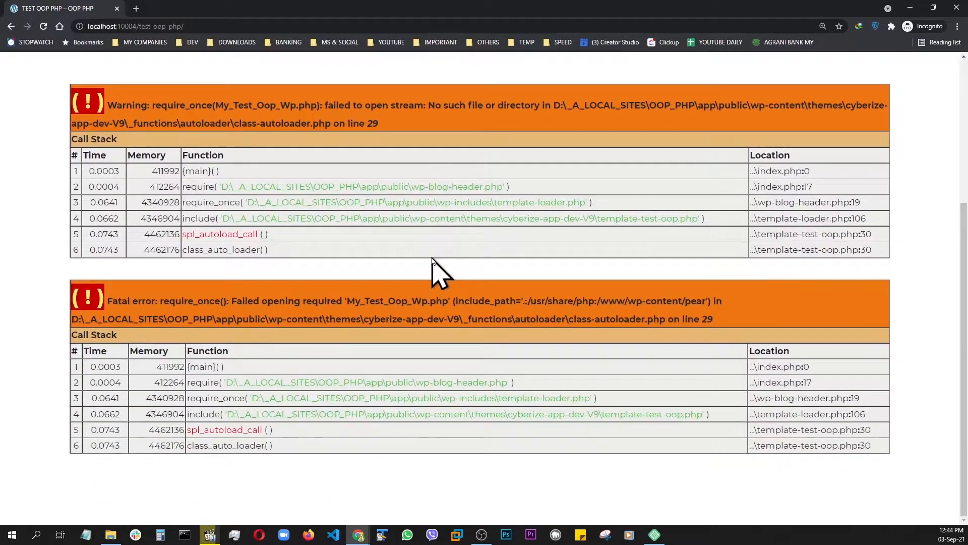
left_click(333, 535)
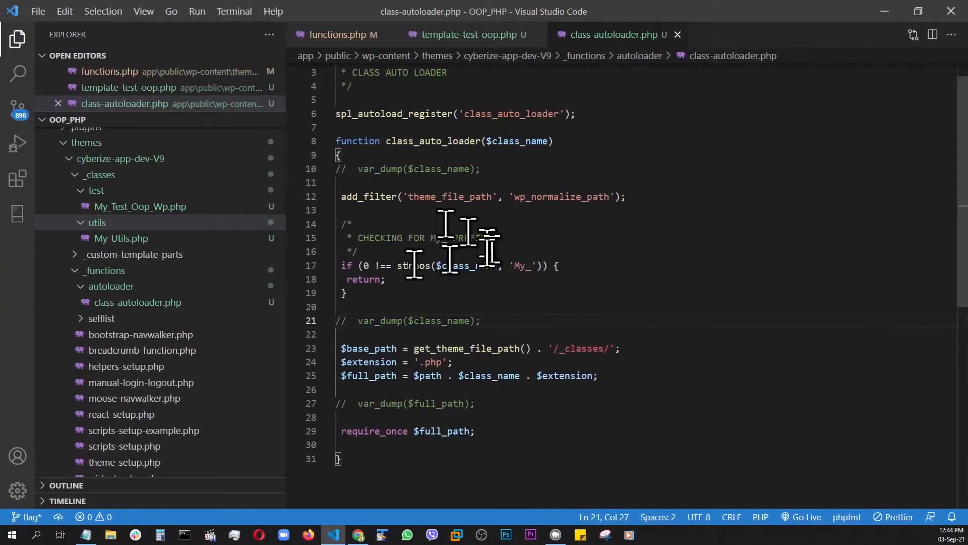
mouse_move(639, 282)
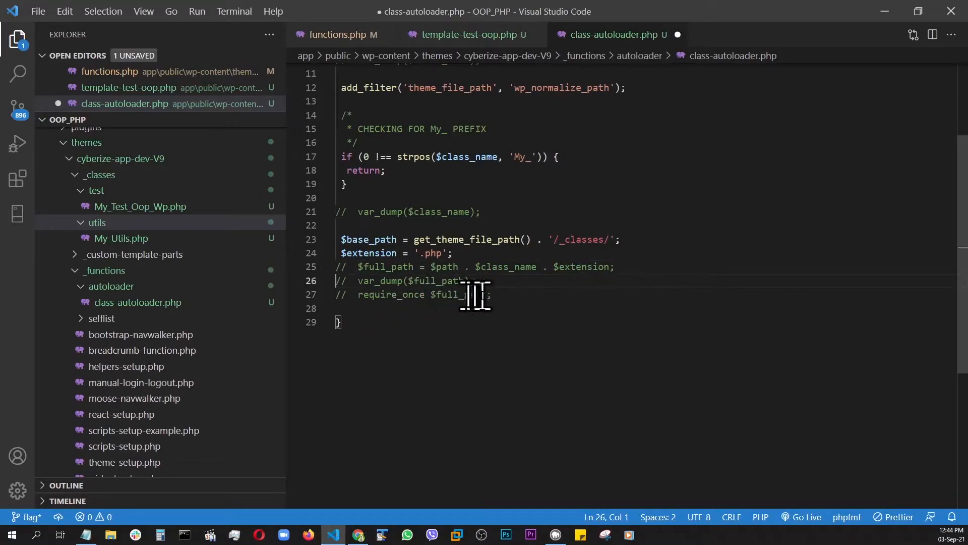
Review the My_Utils calls in template-test-oop.php and the autoloader require in functions.php, returning to class-autoloader.php
key("Enter")
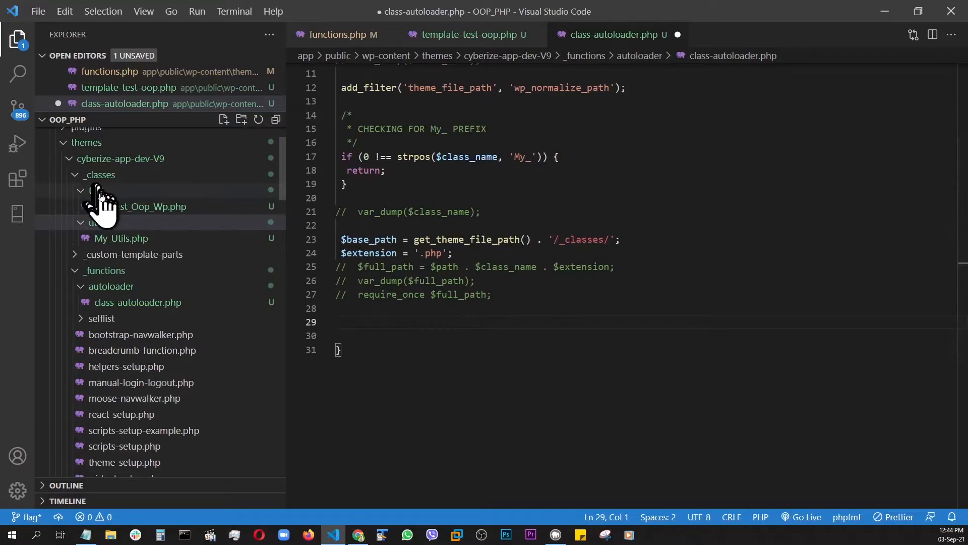
mouse_move(120, 238)
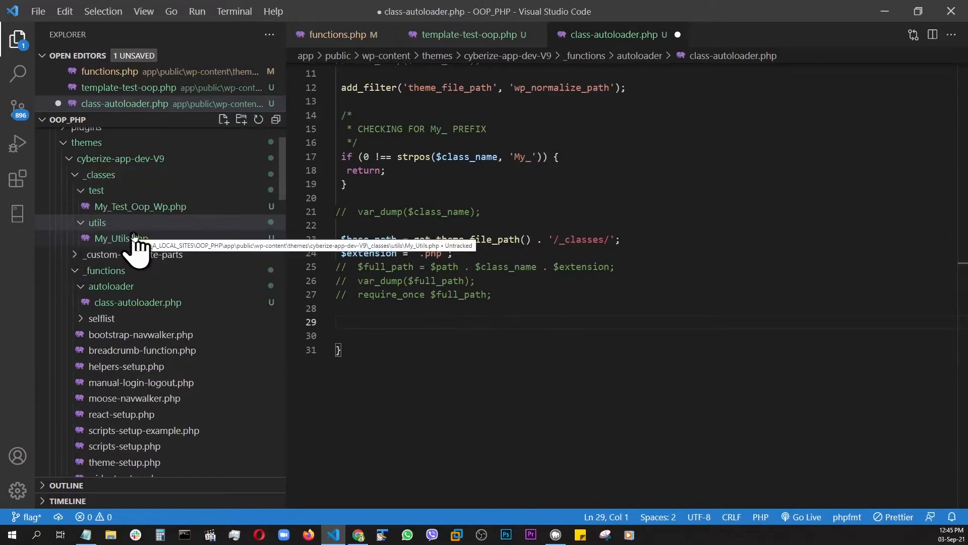
left_click(468, 34)
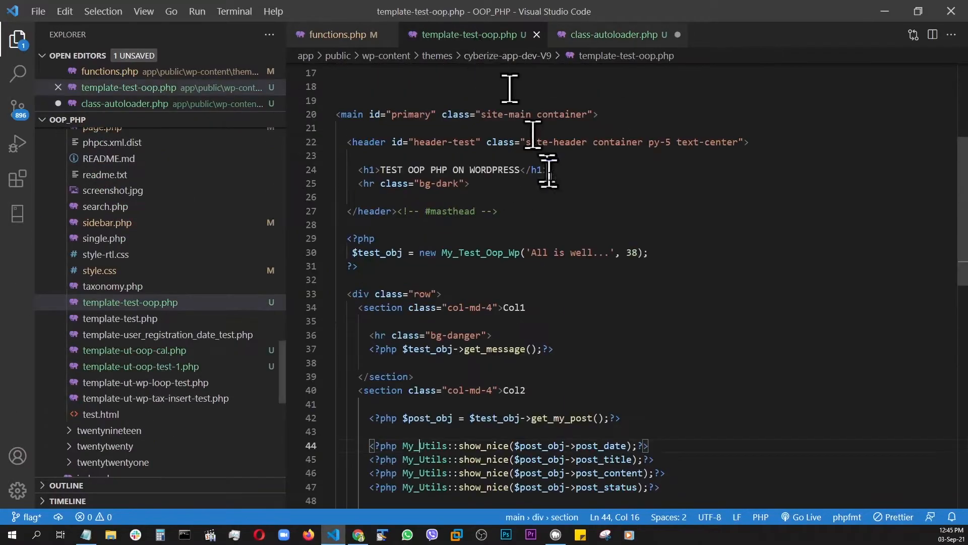
scroll("down", 3)
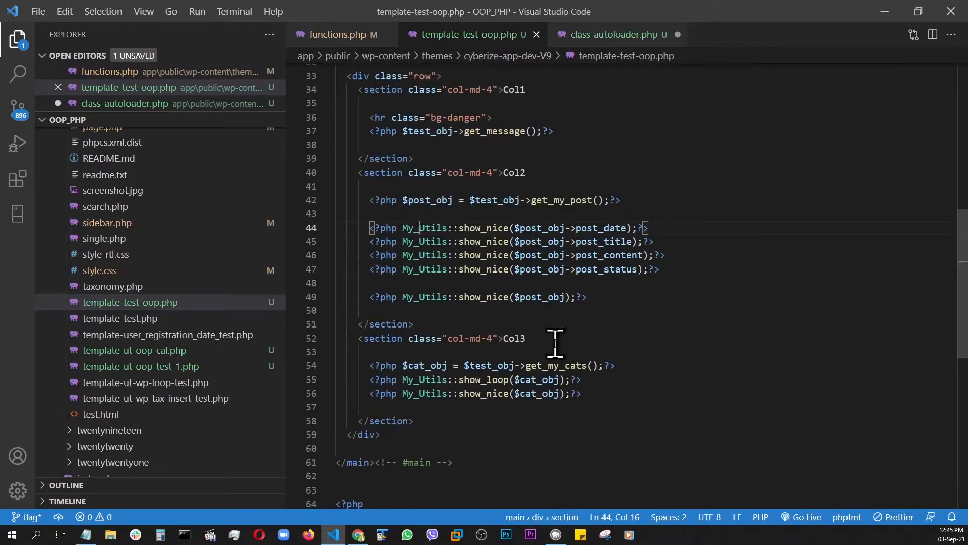
left_click(337, 35)
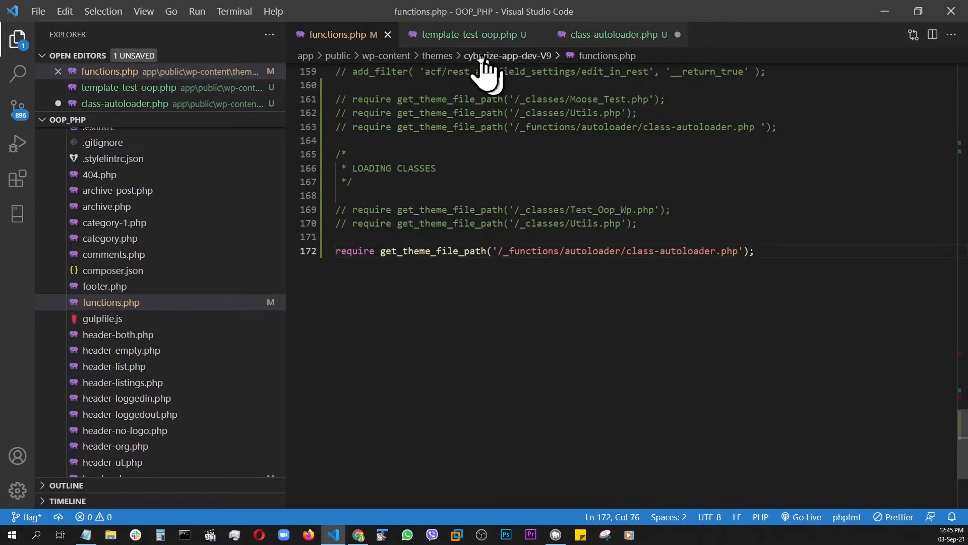
left_click(611, 34)
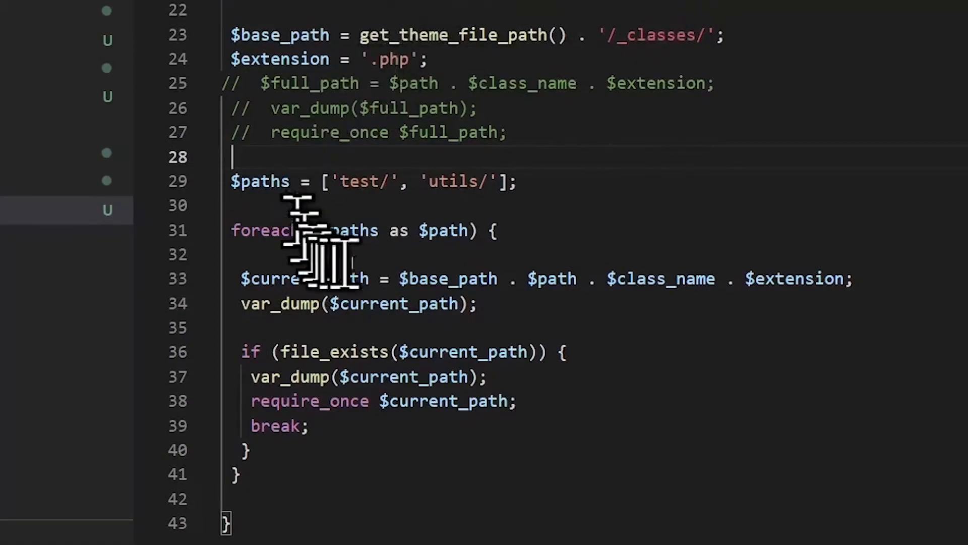
mouse_move(327, 210)
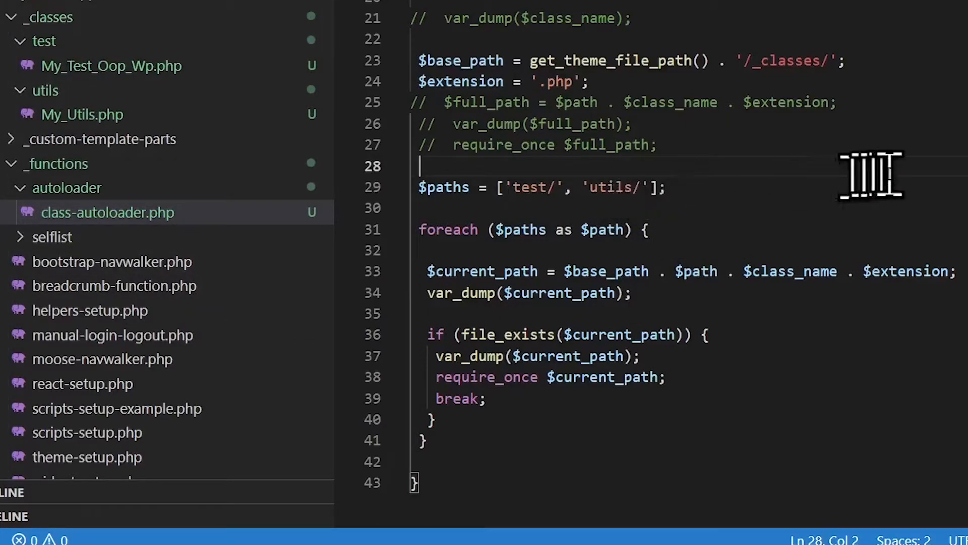
mouse_move(780, 208)
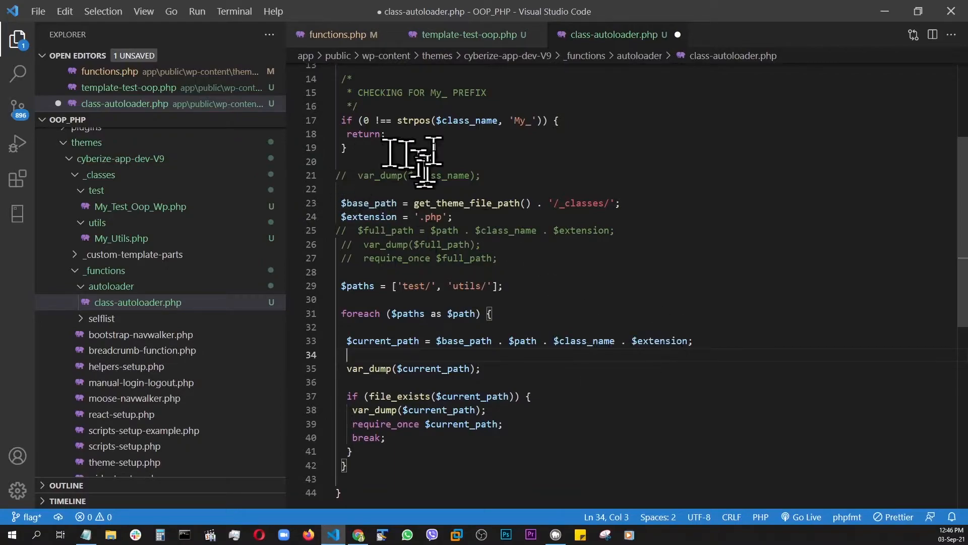
mouse_move(371, 204)
type("//  ")
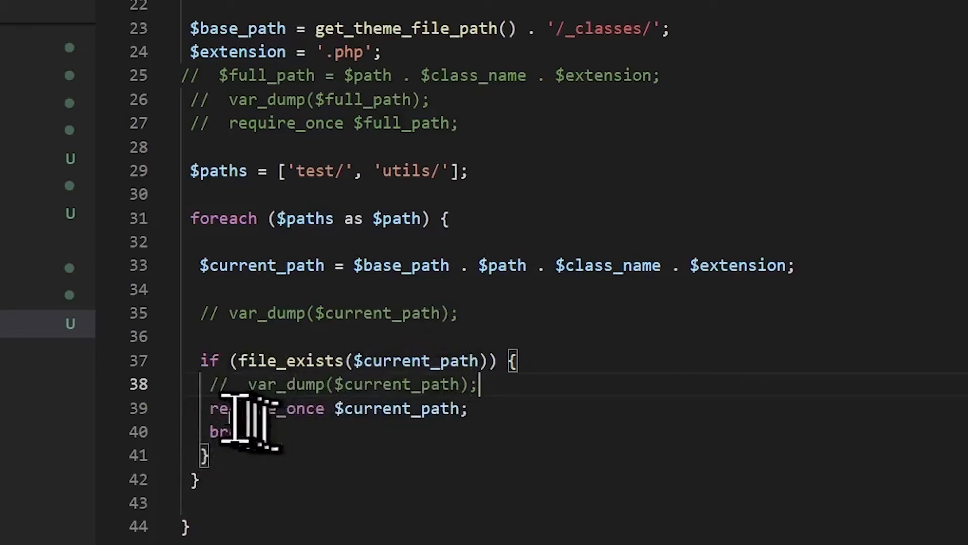
mouse_move(673, 331)
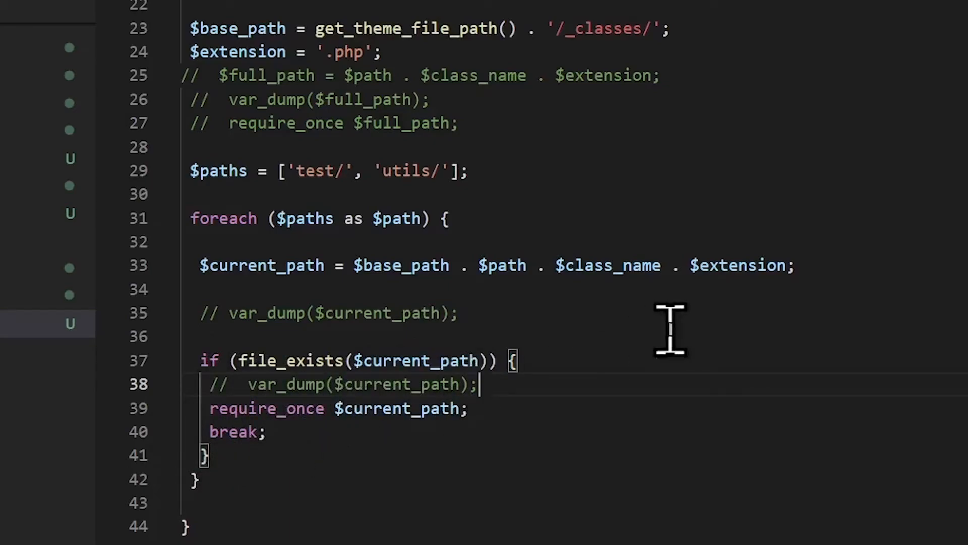
mouse_move(386, 102)
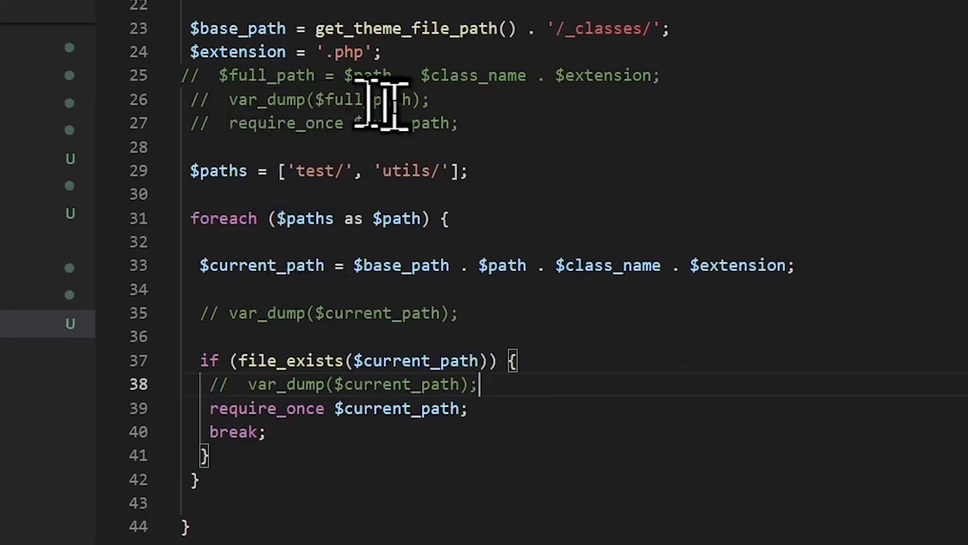
mouse_move(271, 52)
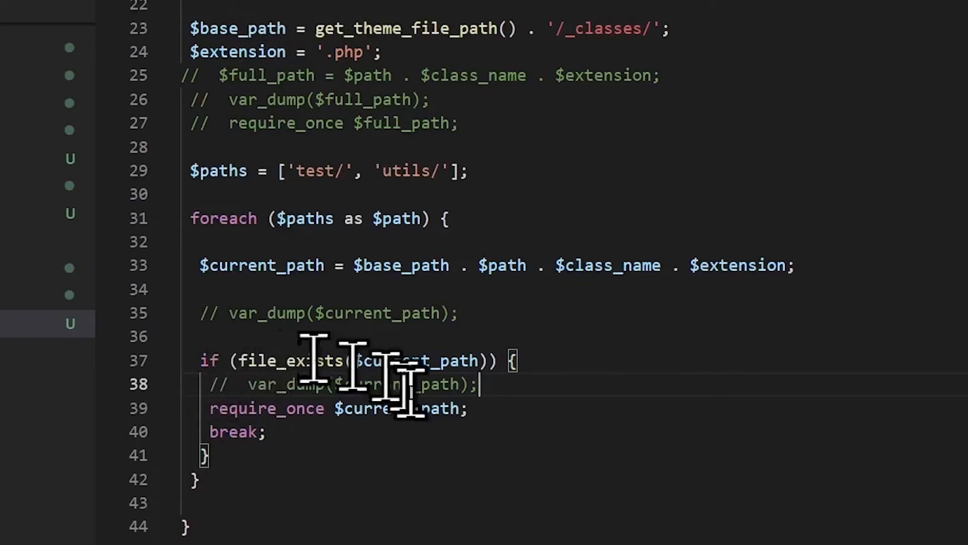
mouse_move(210, 420)
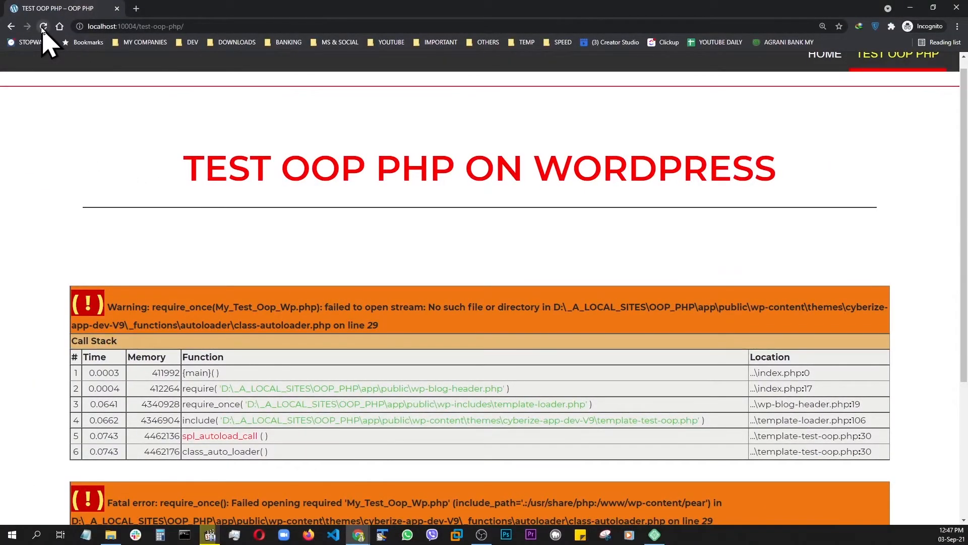
Reload the test page to confirm the test/ and utils/ foreach autoloader renders it normally
left_click(43, 26)
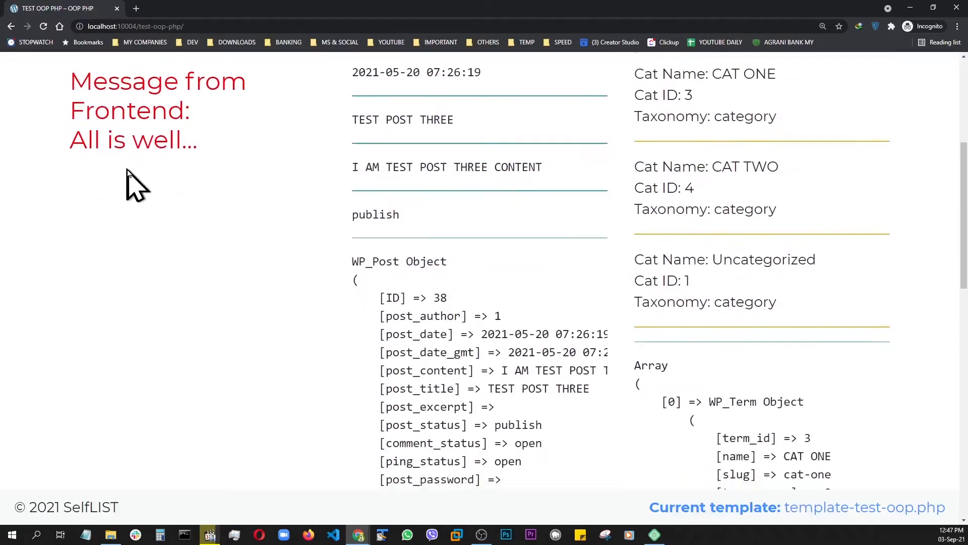
left_click(331, 534)
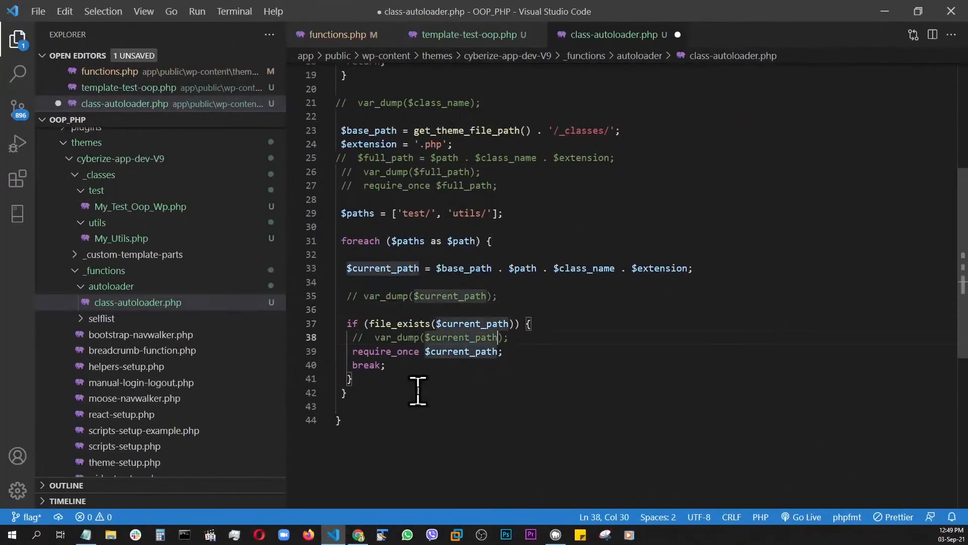
Uncomment var_dump($current_path) on line 38 and switch to the browser test page
key("Backspace")
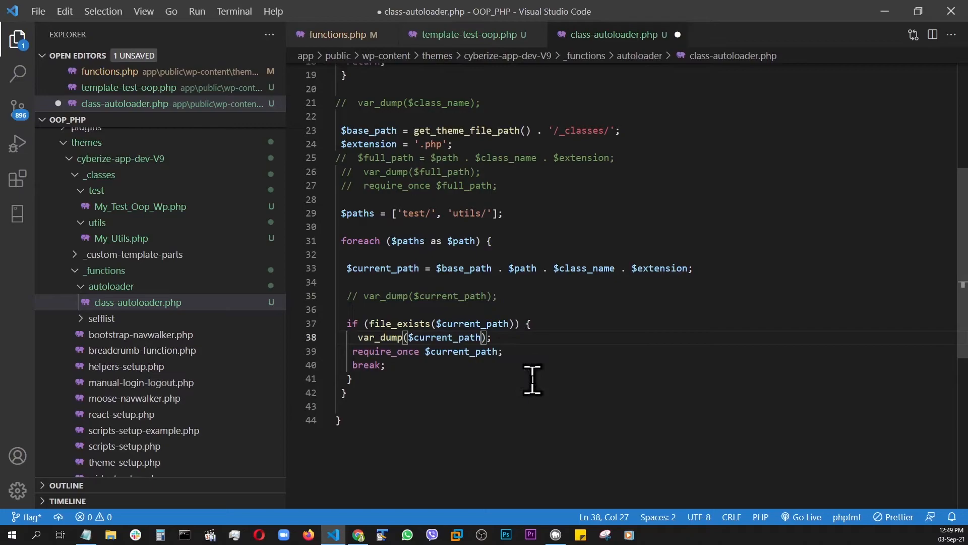
left_click(357, 534)
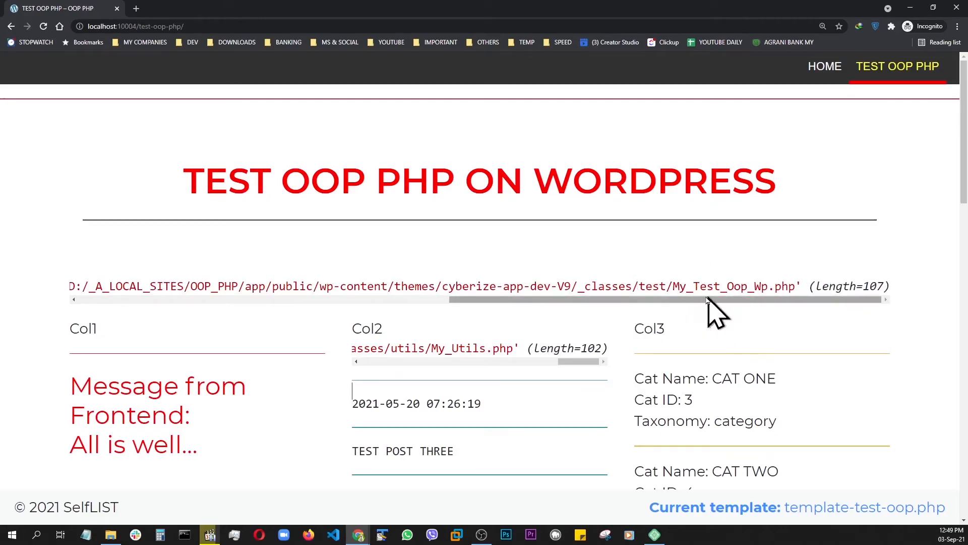
Scroll the refreshed test page listing the My_Test_Oop_Wp.php and My_Utils.php paths above the columns
scroll("down", 3)
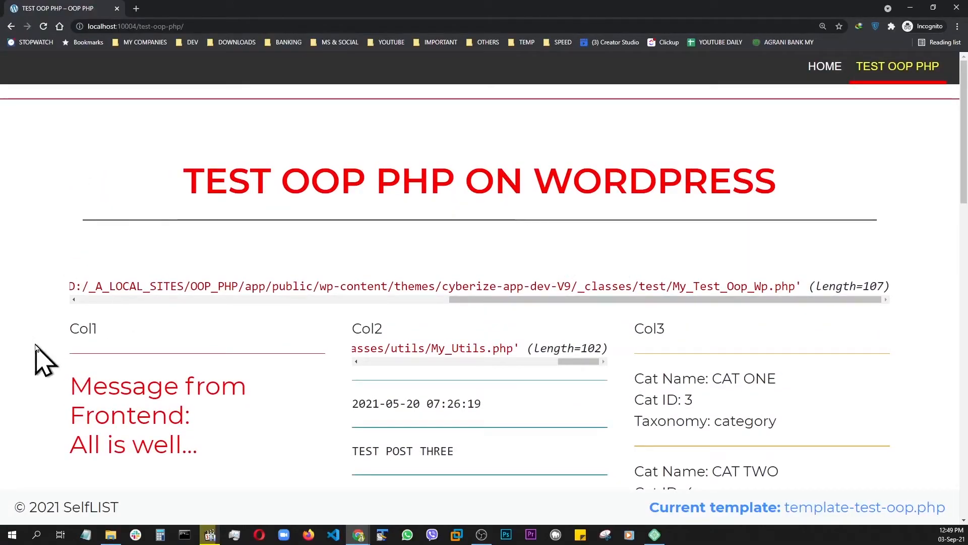
mouse_move(108, 225)
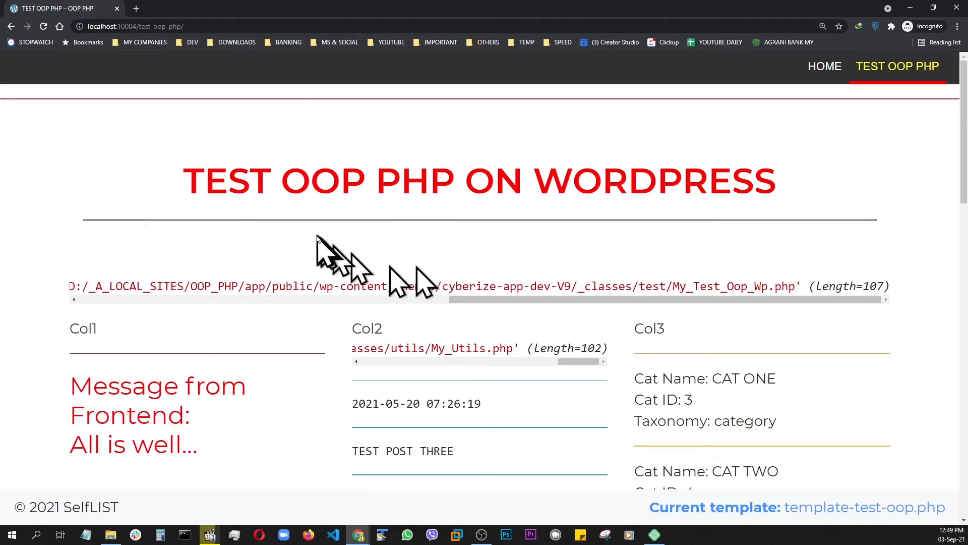
mouse_move(760, 345)
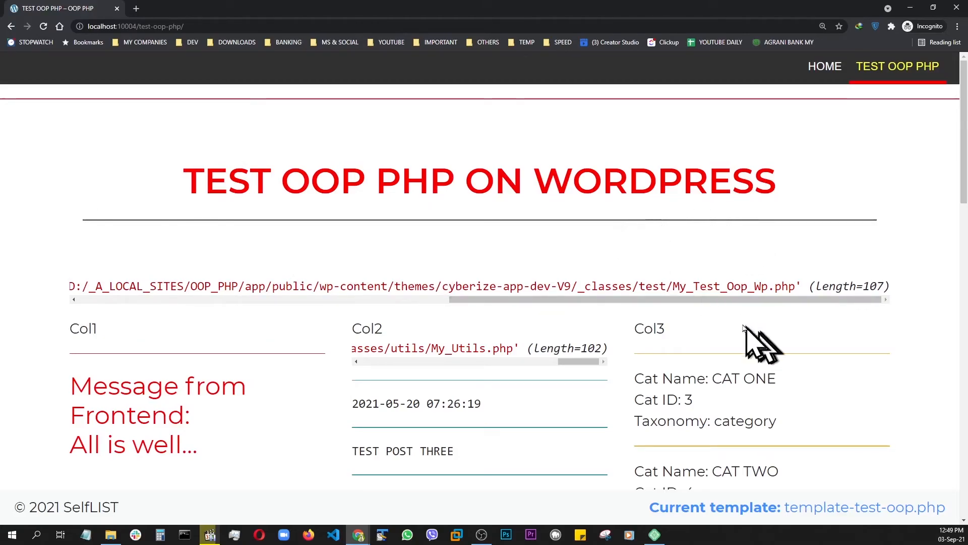
mouse_move(281, 349)
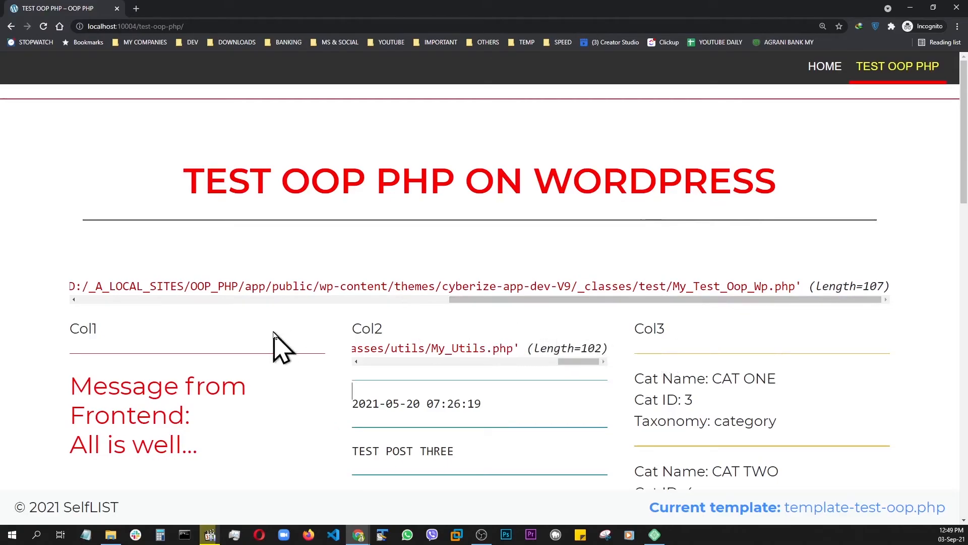
mouse_move(630, 259)
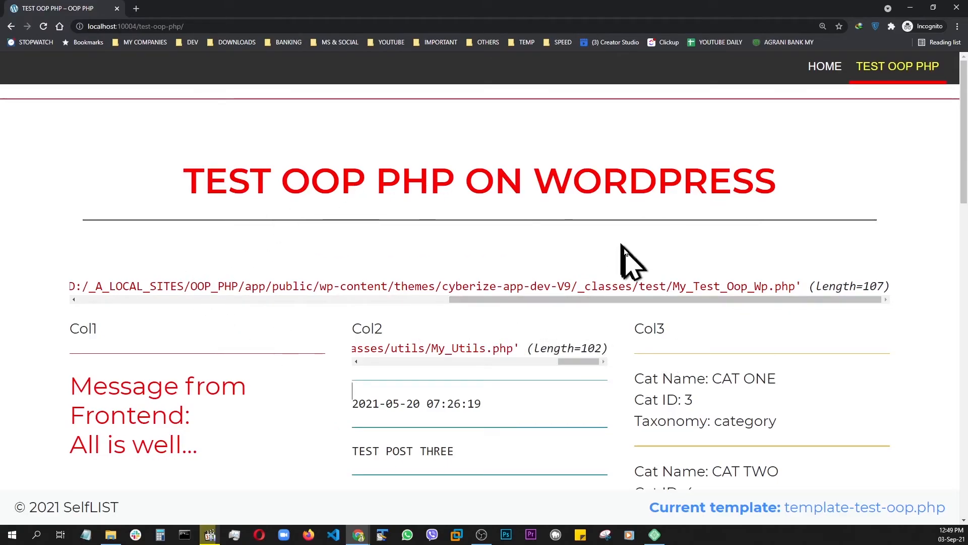